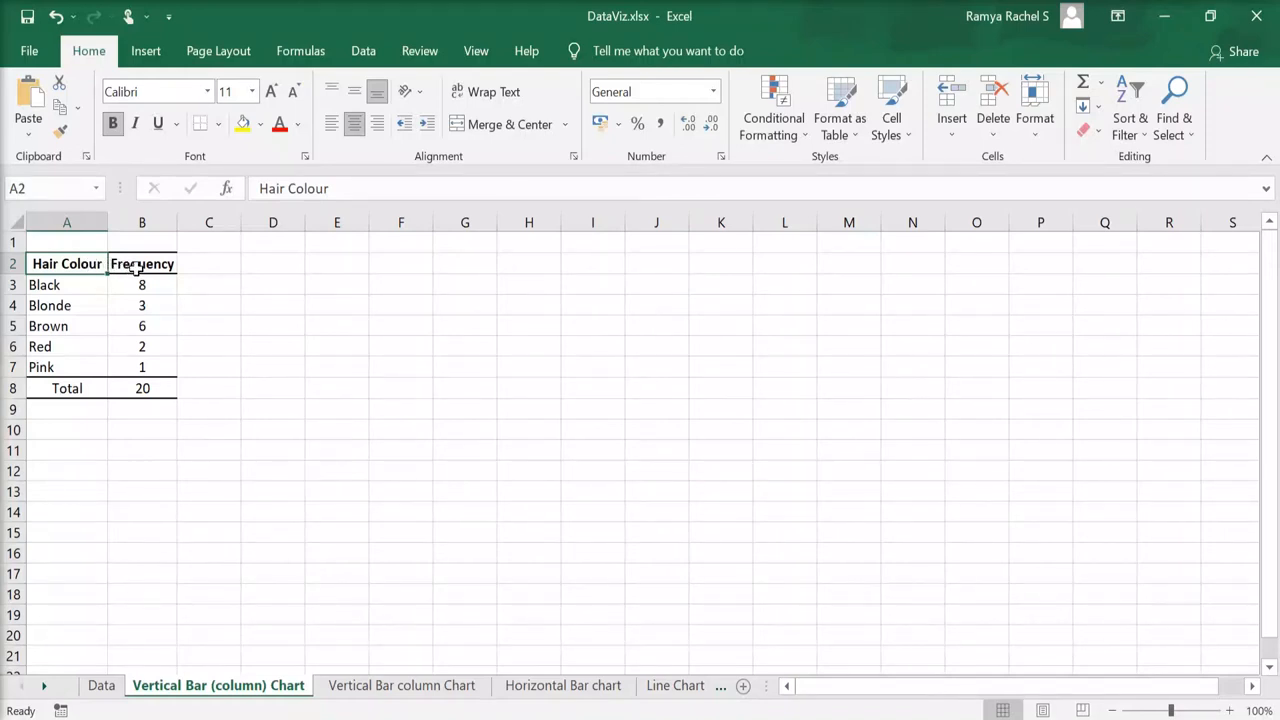
Select the five hair colour rows with their frequencies, leaving out the total row
{"action": "left_click", "coordinate": [142, 264]}
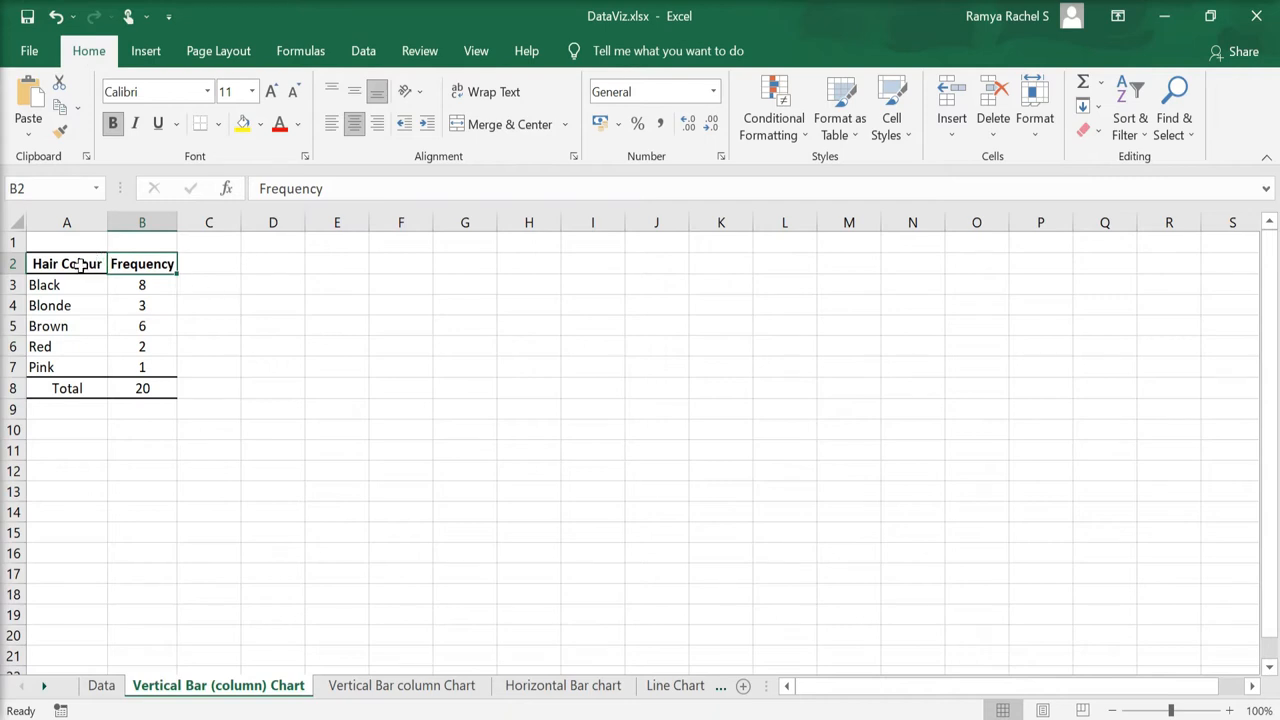
{"action": "left_click_drag", "start_coordinate": [66, 264], "coordinate": [140, 388]}
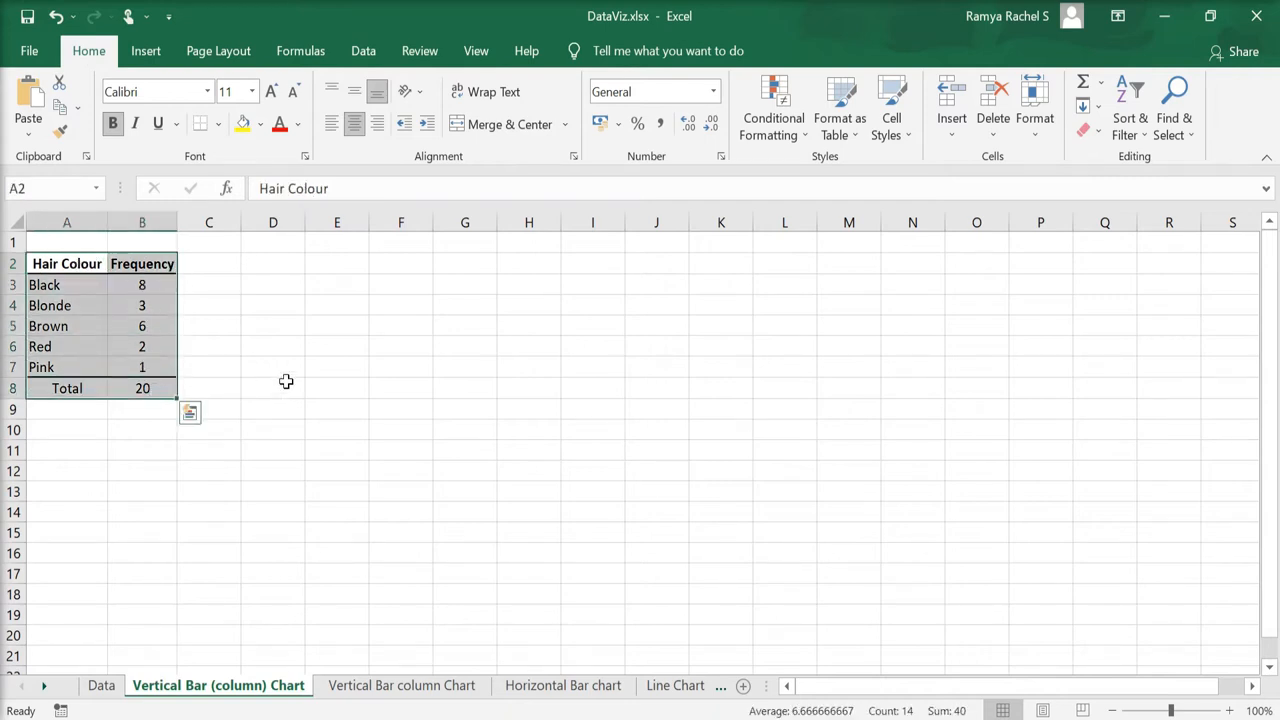
{"action": "left_click", "coordinate": [336, 388]}
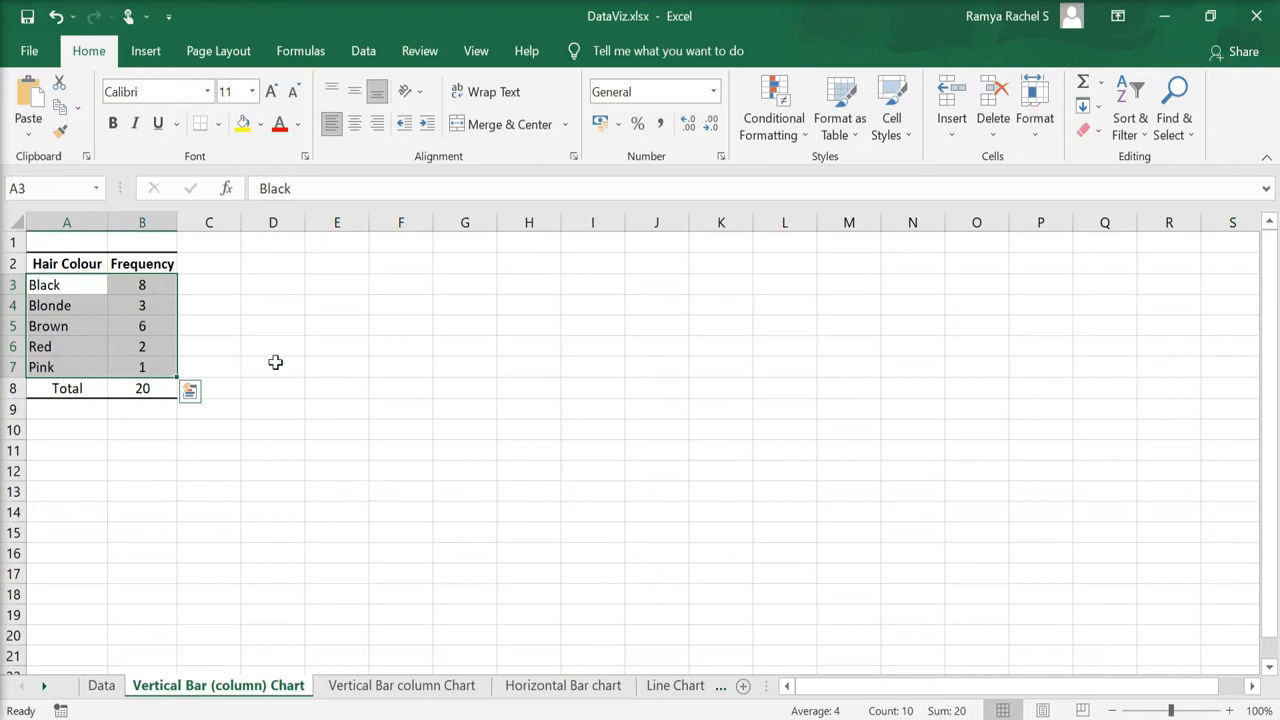
Insert a 2-D clustered column chart of the hair colour frequencies
{"action": "left_click", "coordinate": [144, 52]}
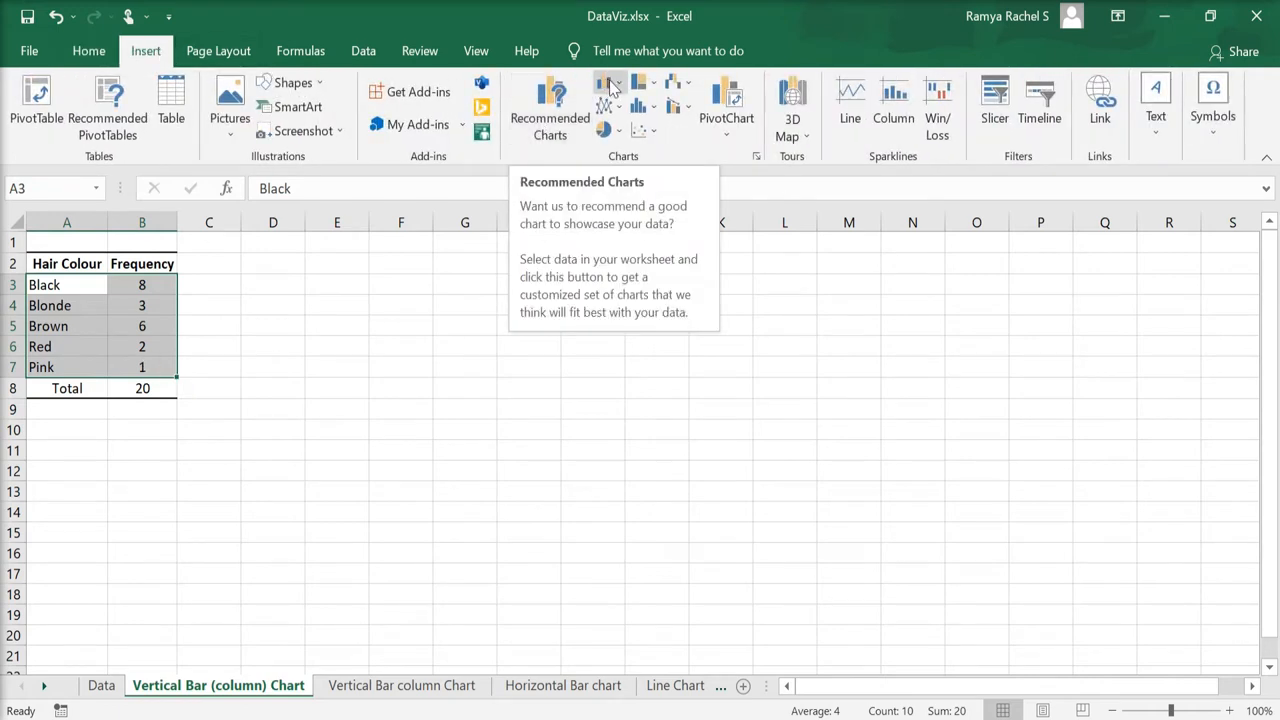
{"action": "mouse_move", "coordinate": [610, 90]}
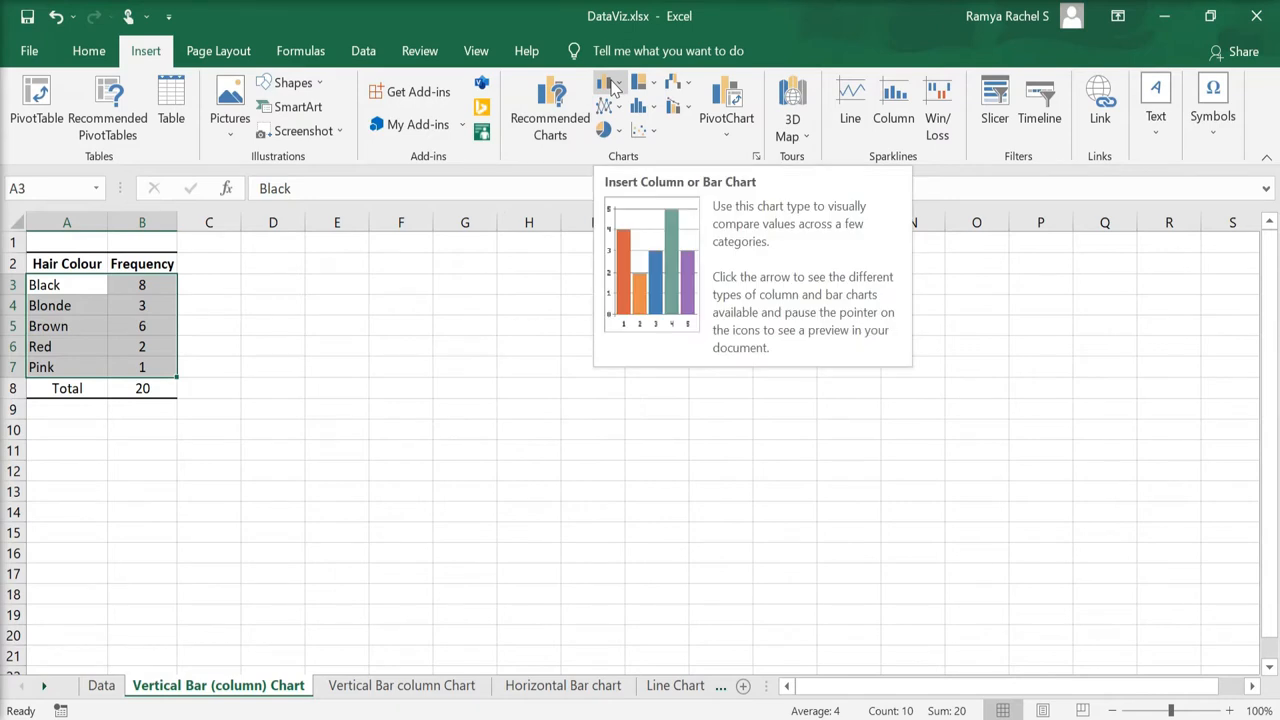
{"action": "left_click", "coordinate": [612, 82]}
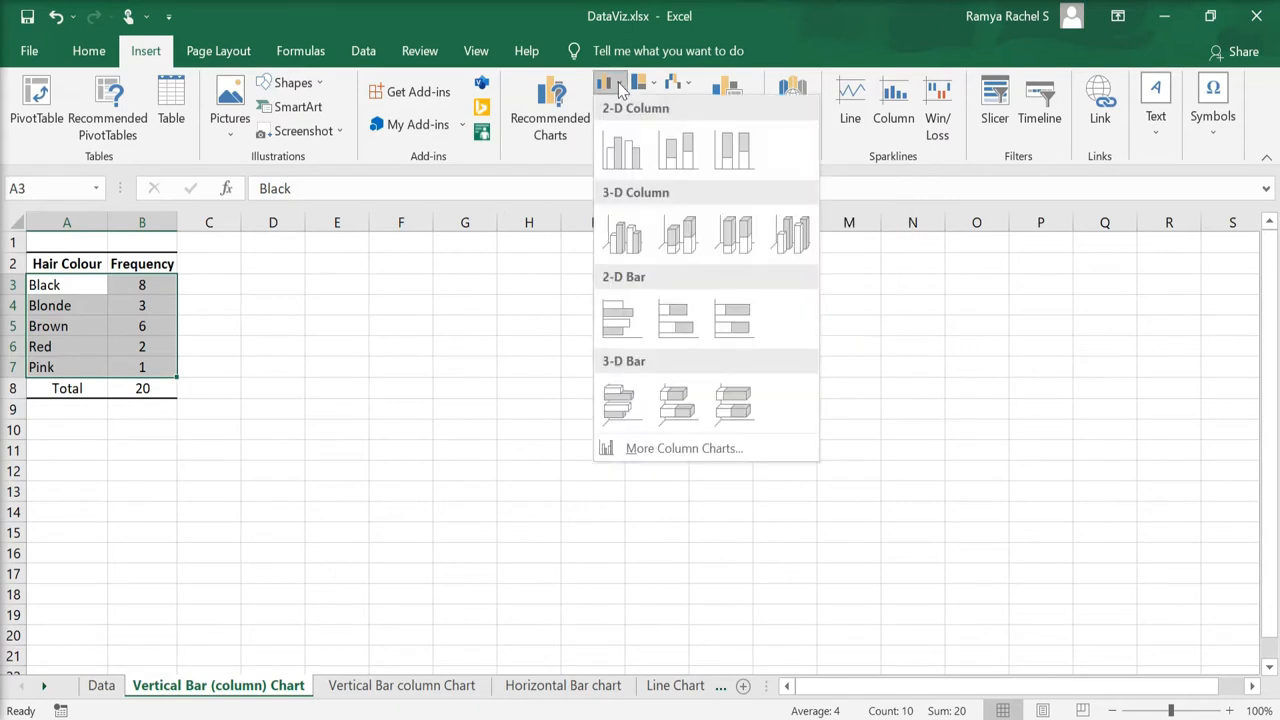
{"action": "left_click", "coordinate": [622, 150]}
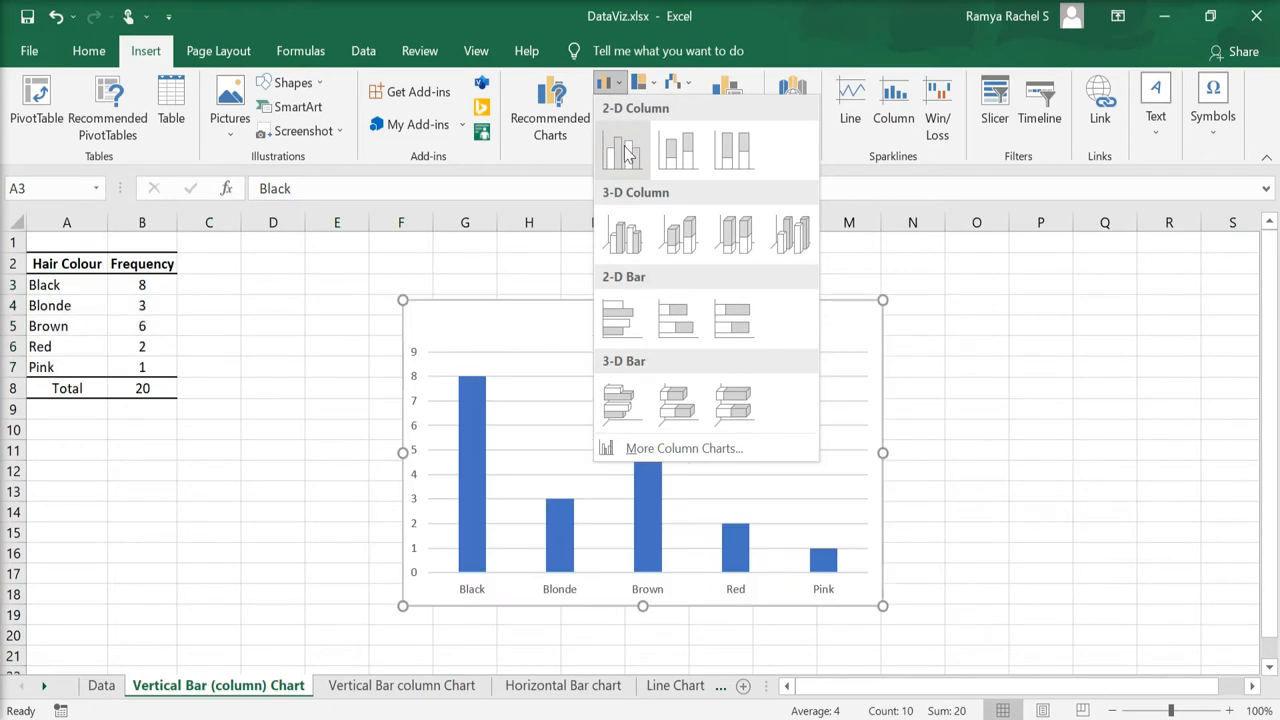
{"action": "left_click", "coordinate": [622, 150]}
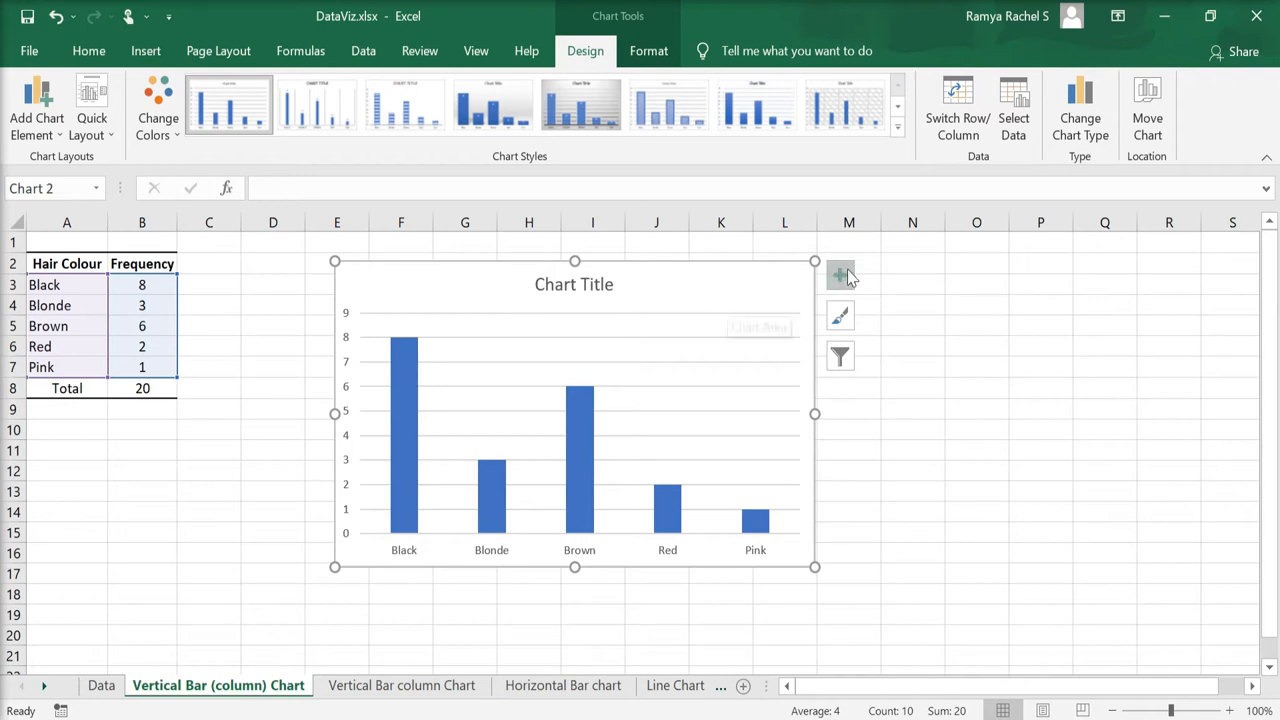
Add axis titles and data labels via Chart Elements, leaving data table and trendline off
{"action": "left_click", "coordinate": [840, 276]}
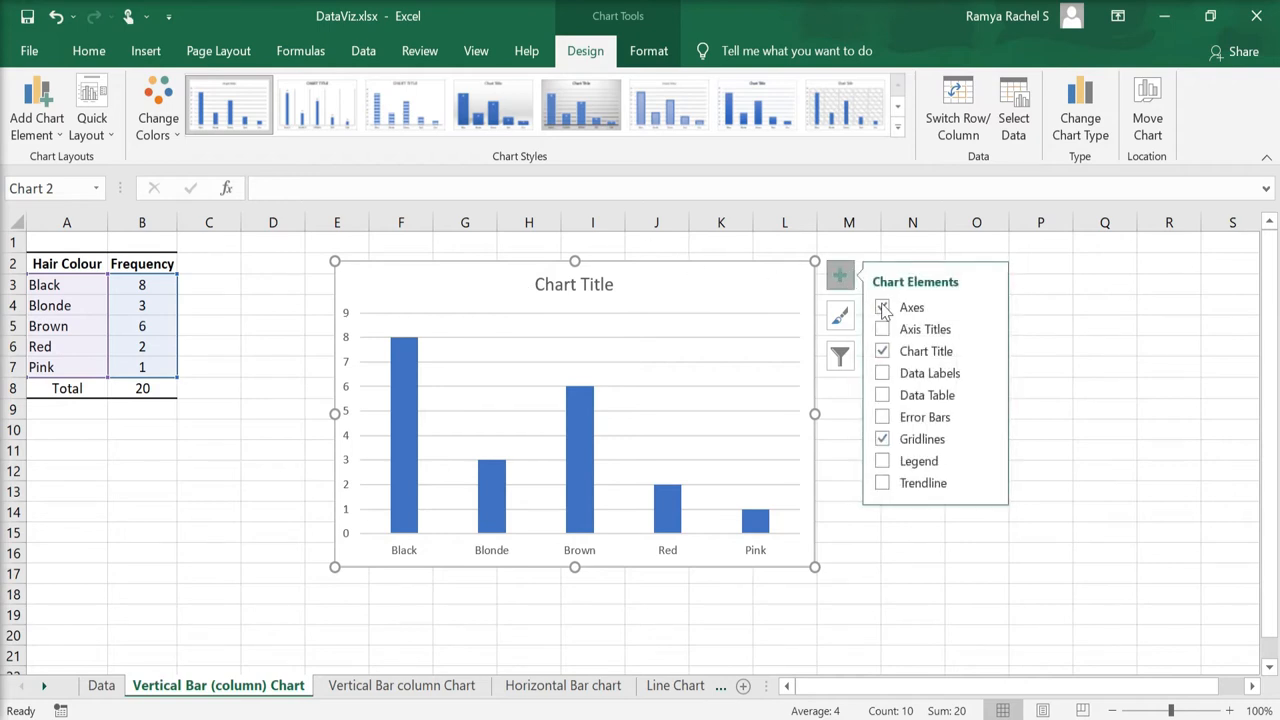
{"action": "left_click", "coordinate": [882, 328]}
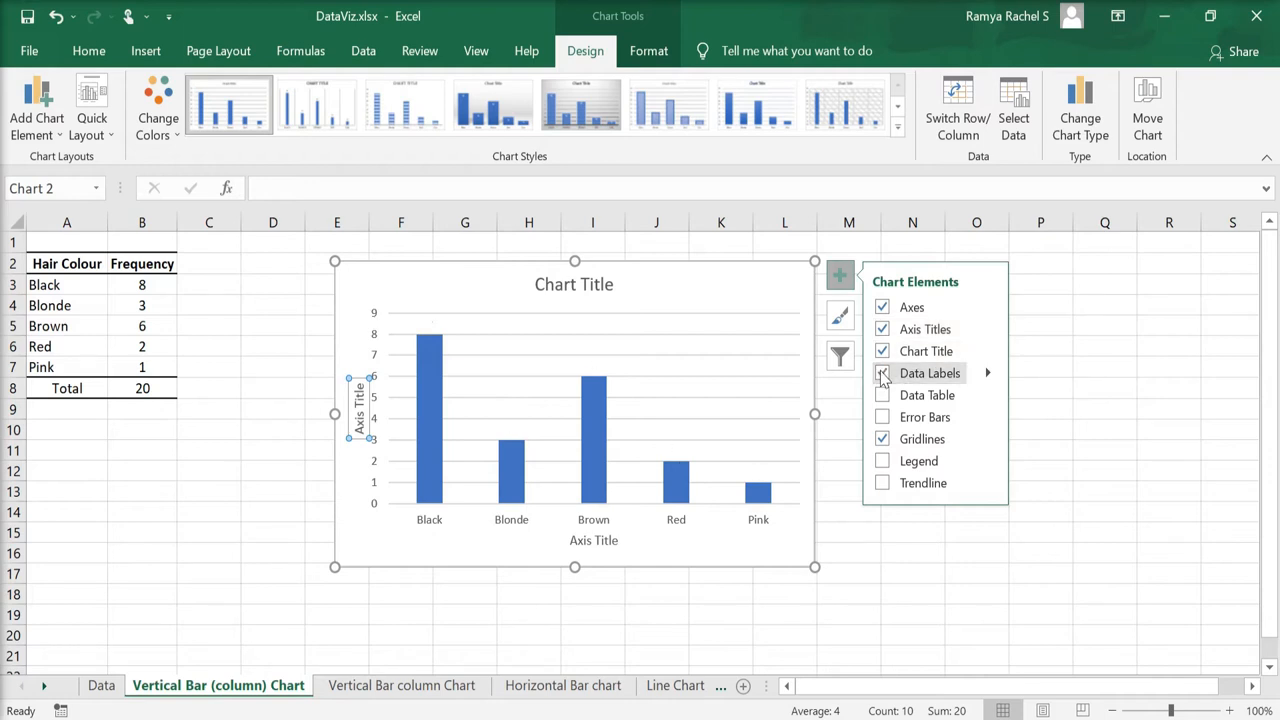
{"action": "left_click", "coordinate": [882, 374]}
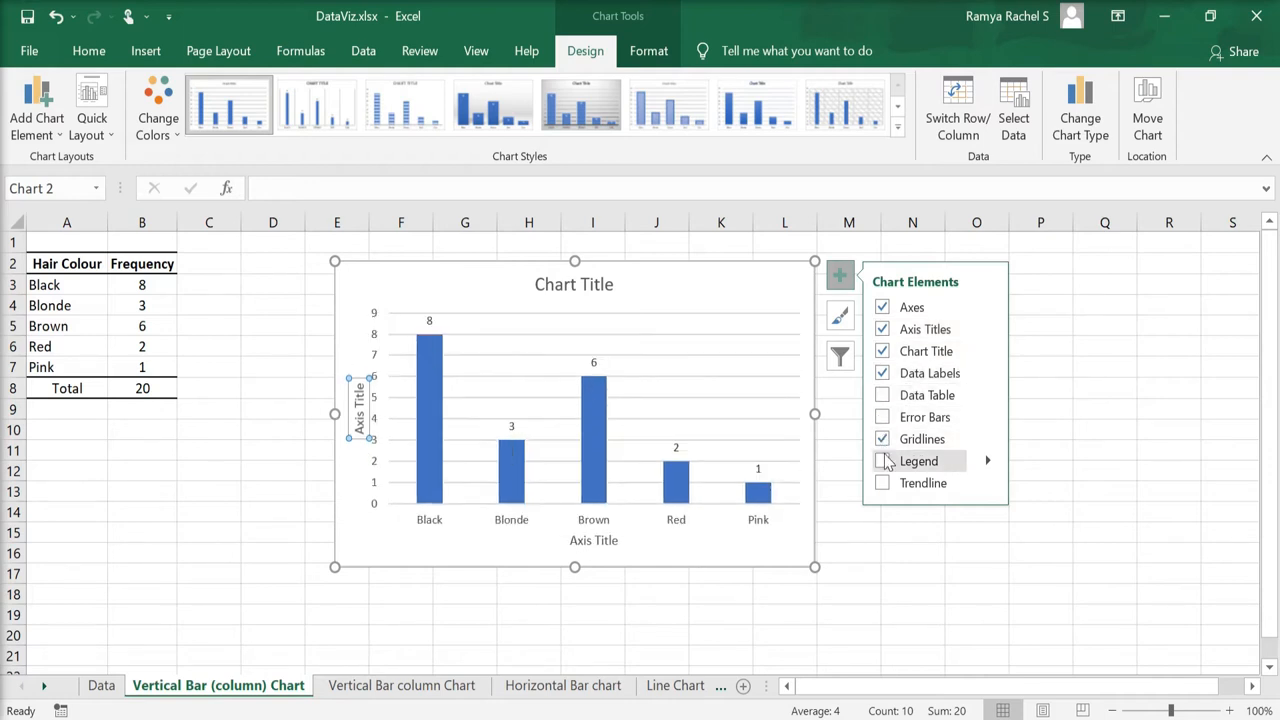
{"action": "left_click", "coordinate": [882, 460]}
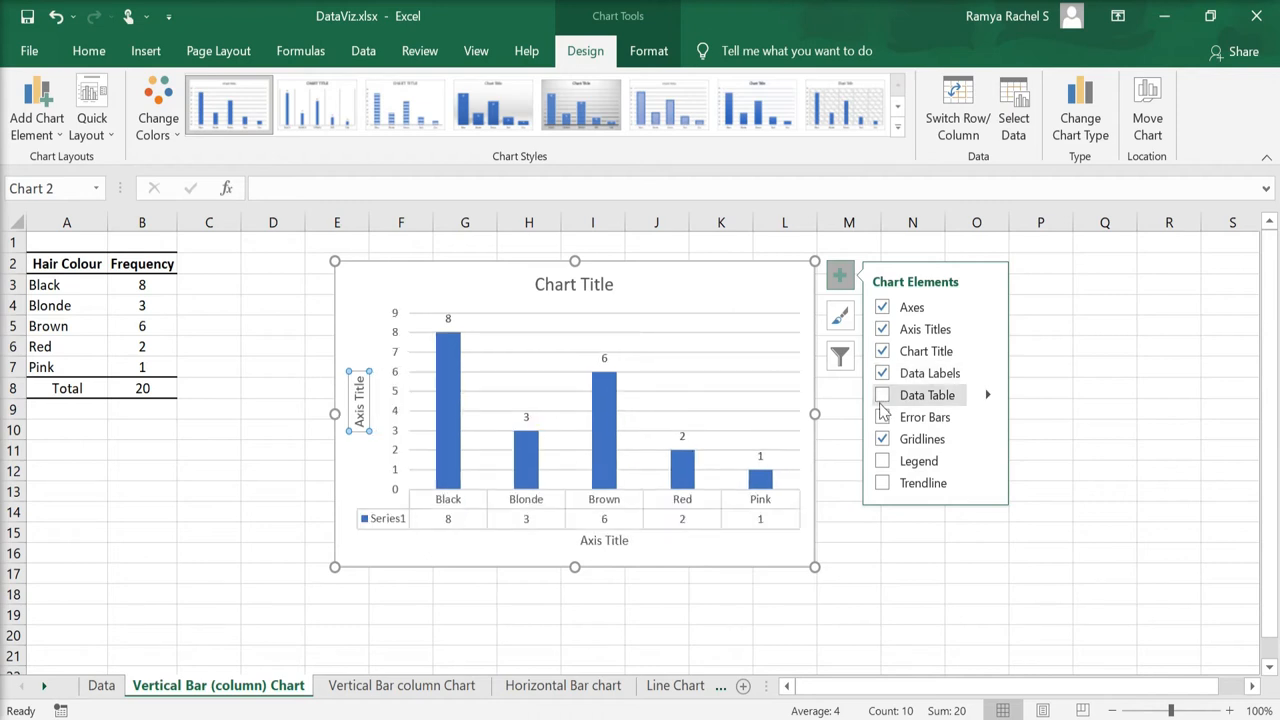
{"action": "left_click", "coordinate": [882, 418]}
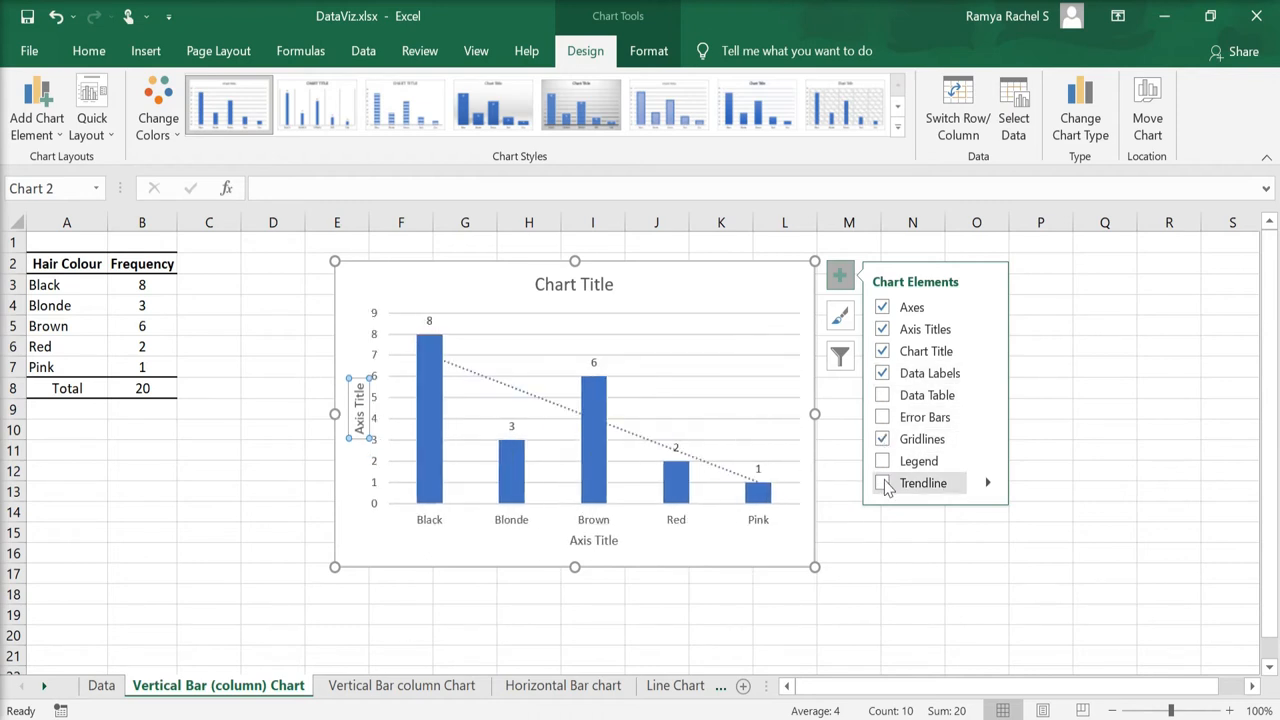
{"action": "left_click", "coordinate": [882, 482]}
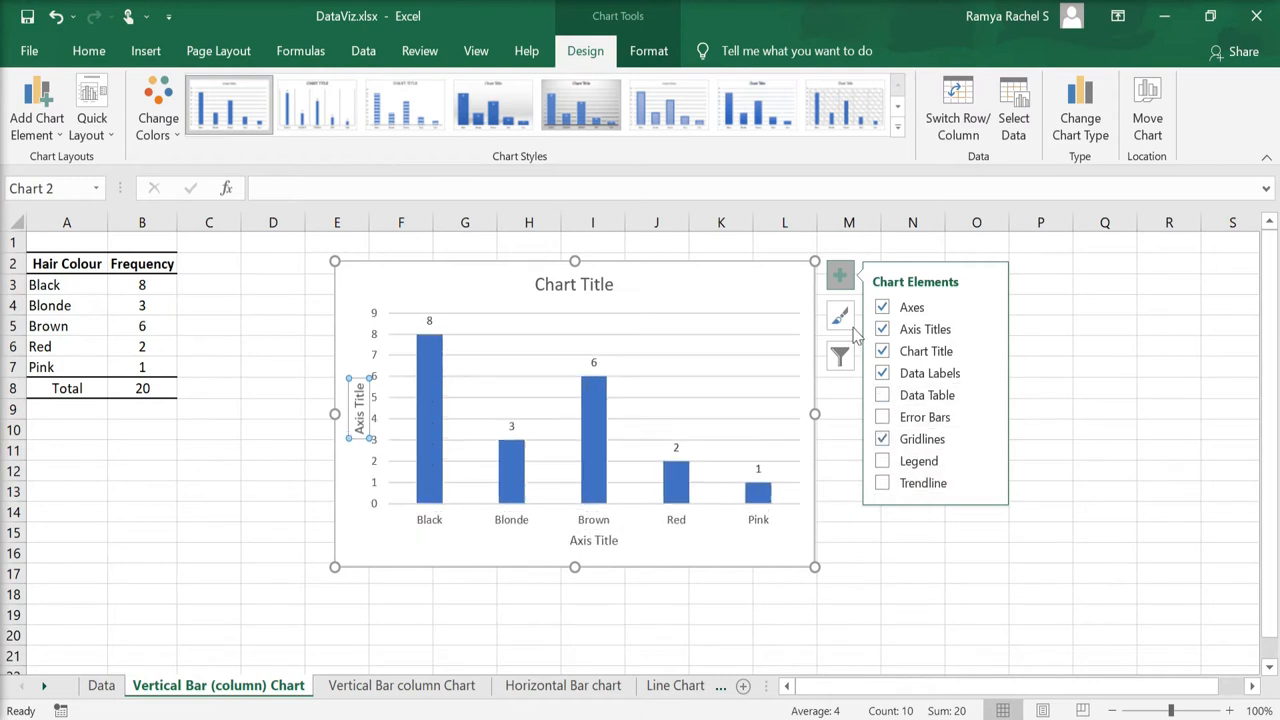
{"action": "left_click", "coordinate": [840, 276]}
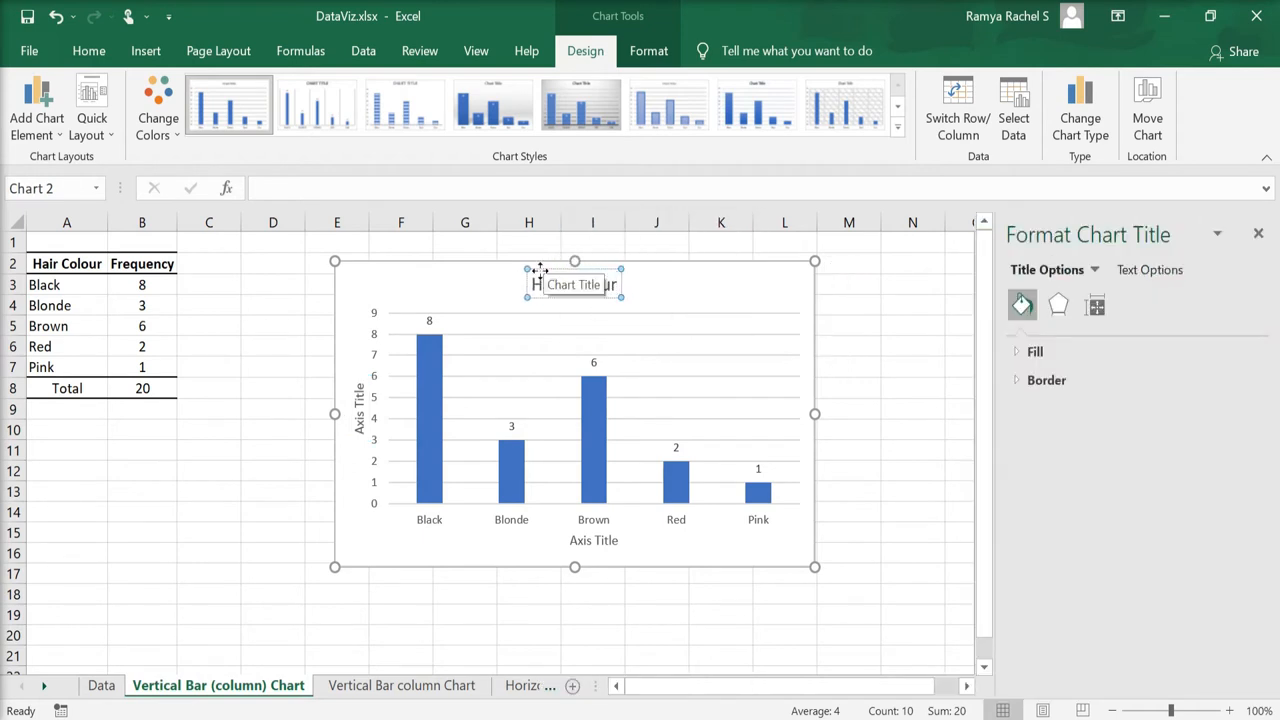
Name the chart 'Hair Colour' and the horizontal axis 'Hair', finishing the vertical axis title
{"action": "type", "text": "Hair Colour"}
{"action": "left_click", "coordinate": [360, 406]}
{"action": "type", "text": "Number of Persons"}
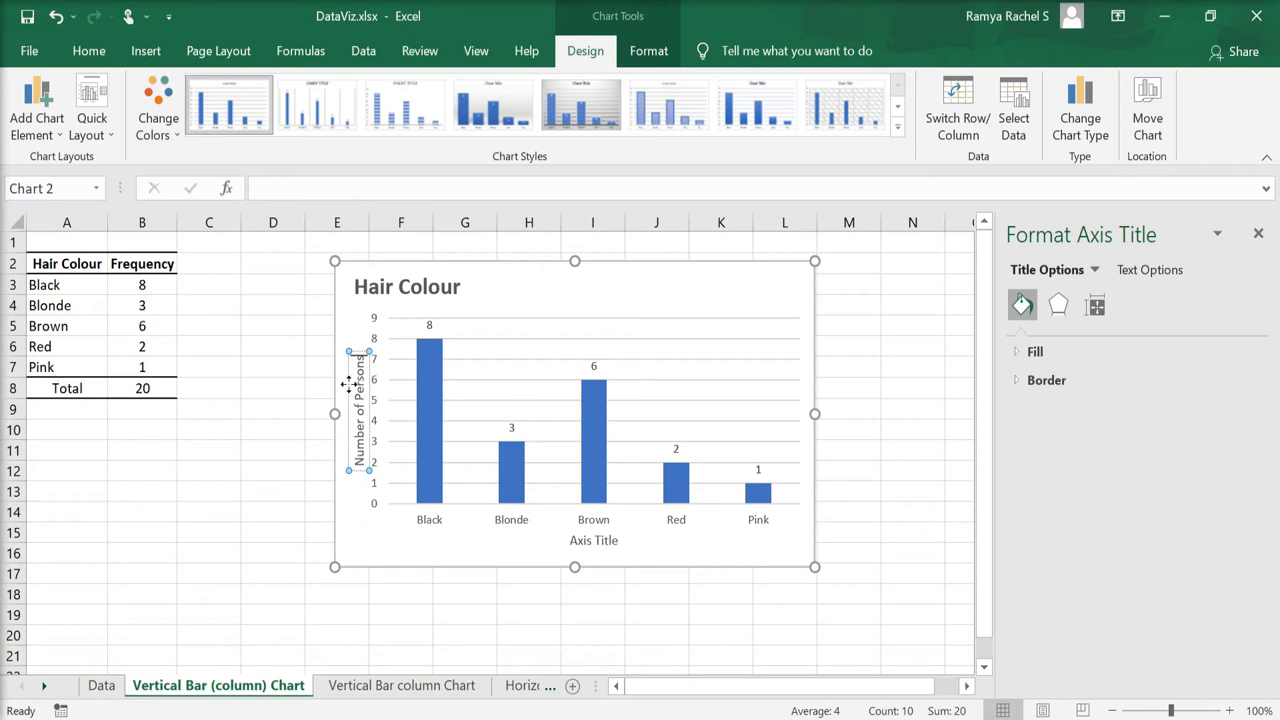
{"action": "left_click", "coordinate": [88, 52]}
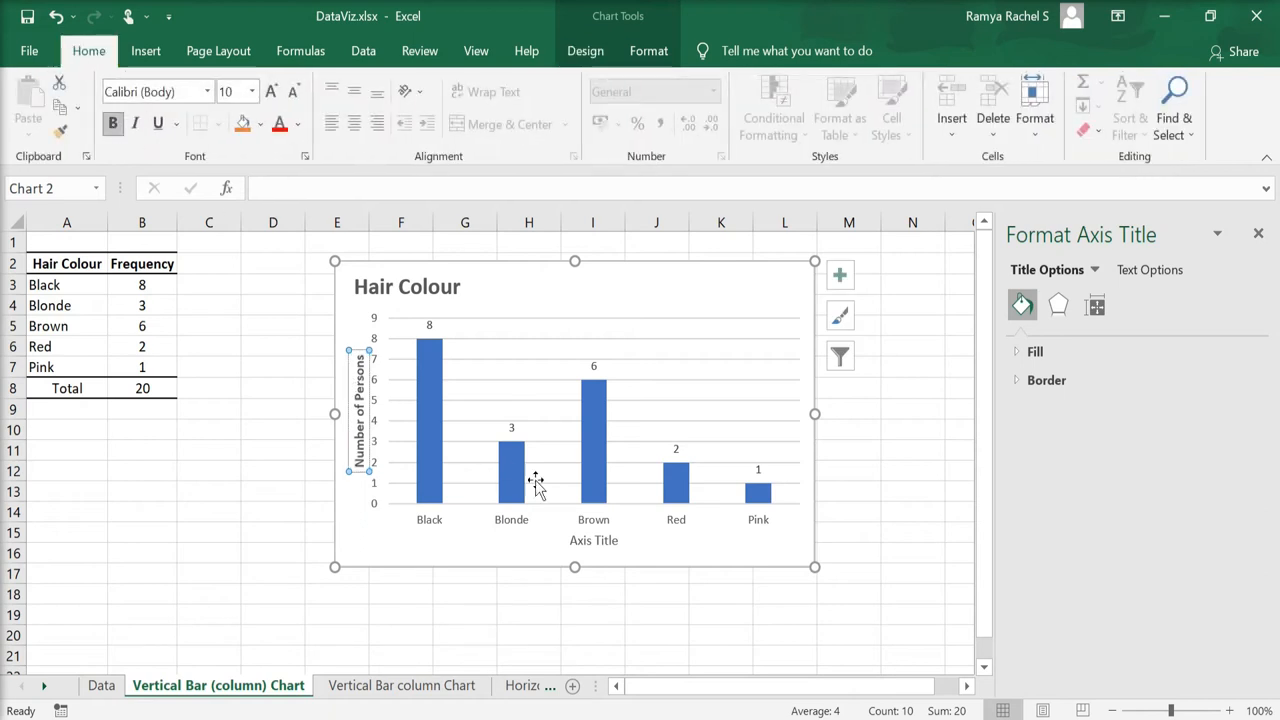
{"action": "left_click", "coordinate": [594, 540]}
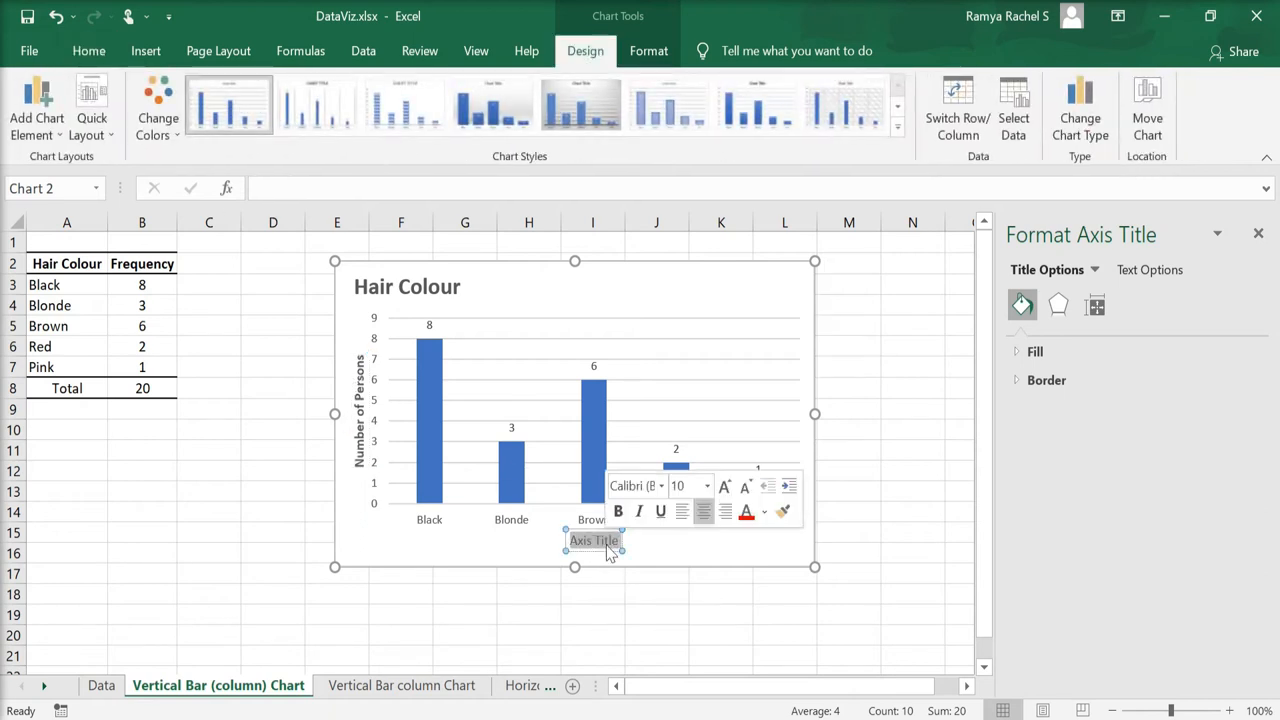
{"action": "type", "text": "Hair"}
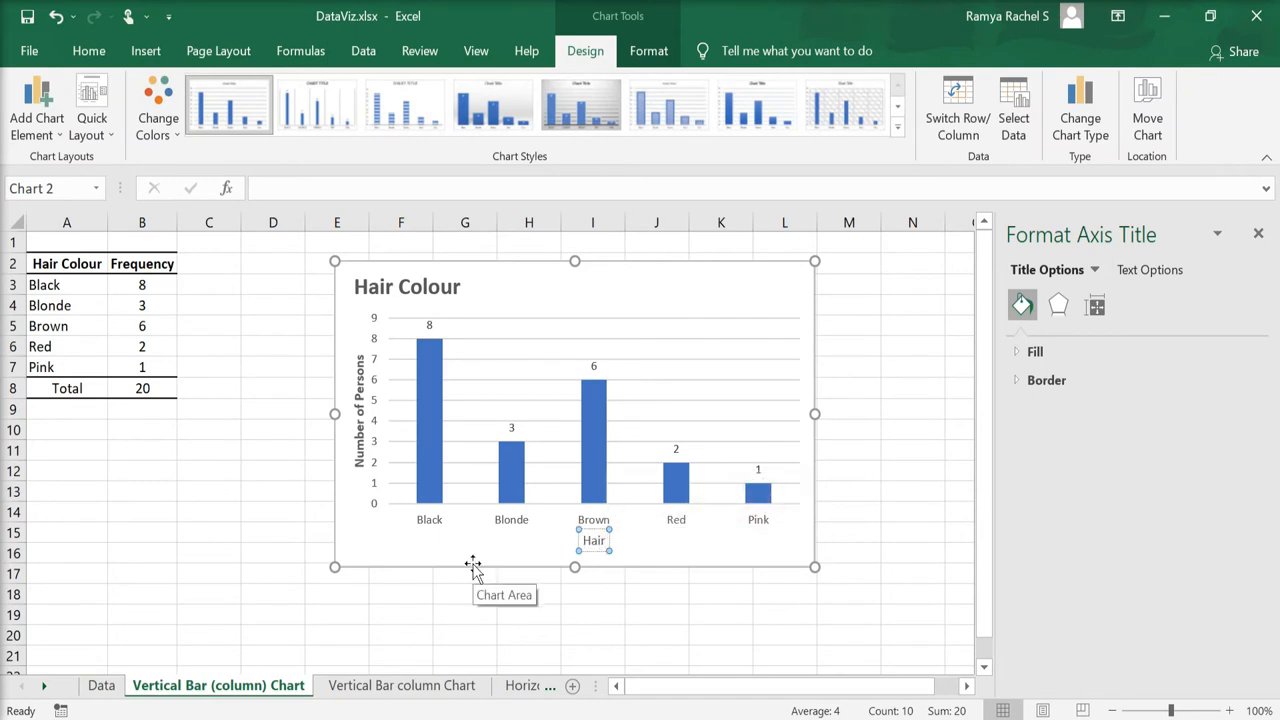
{"action": "left_click", "coordinate": [88, 52]}
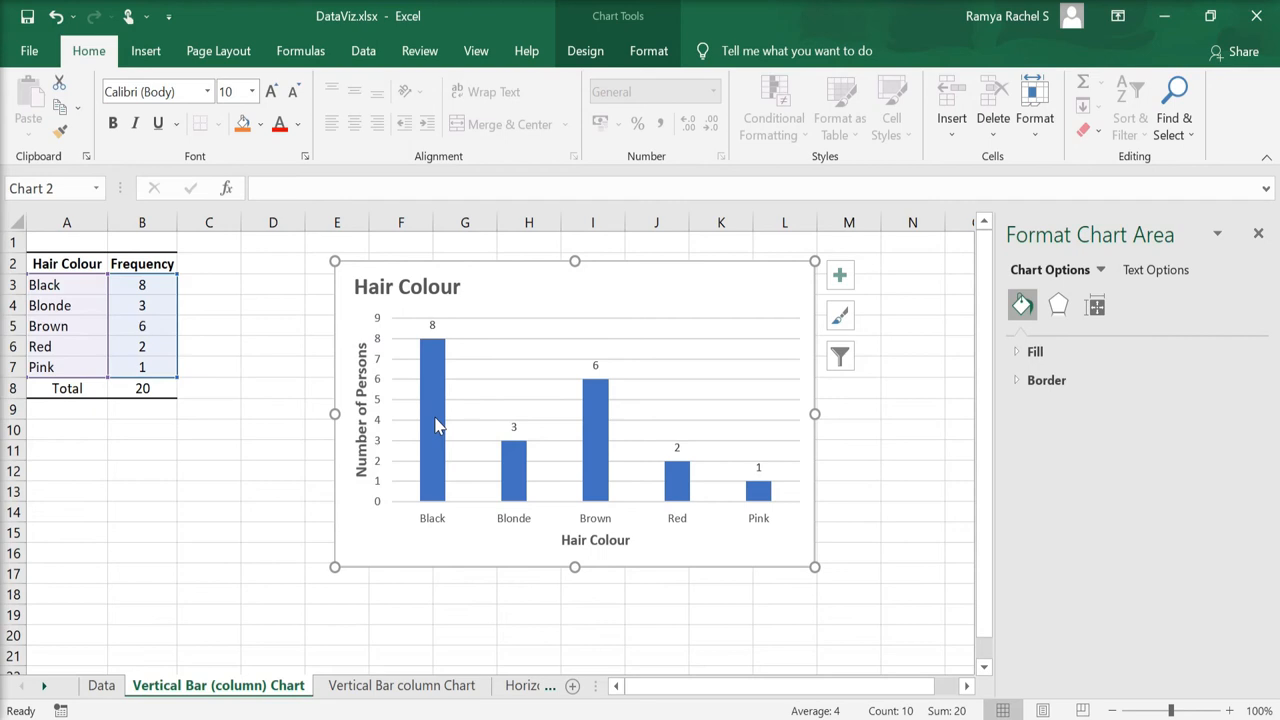
{"action": "mouse_move", "coordinate": [616, 452]}
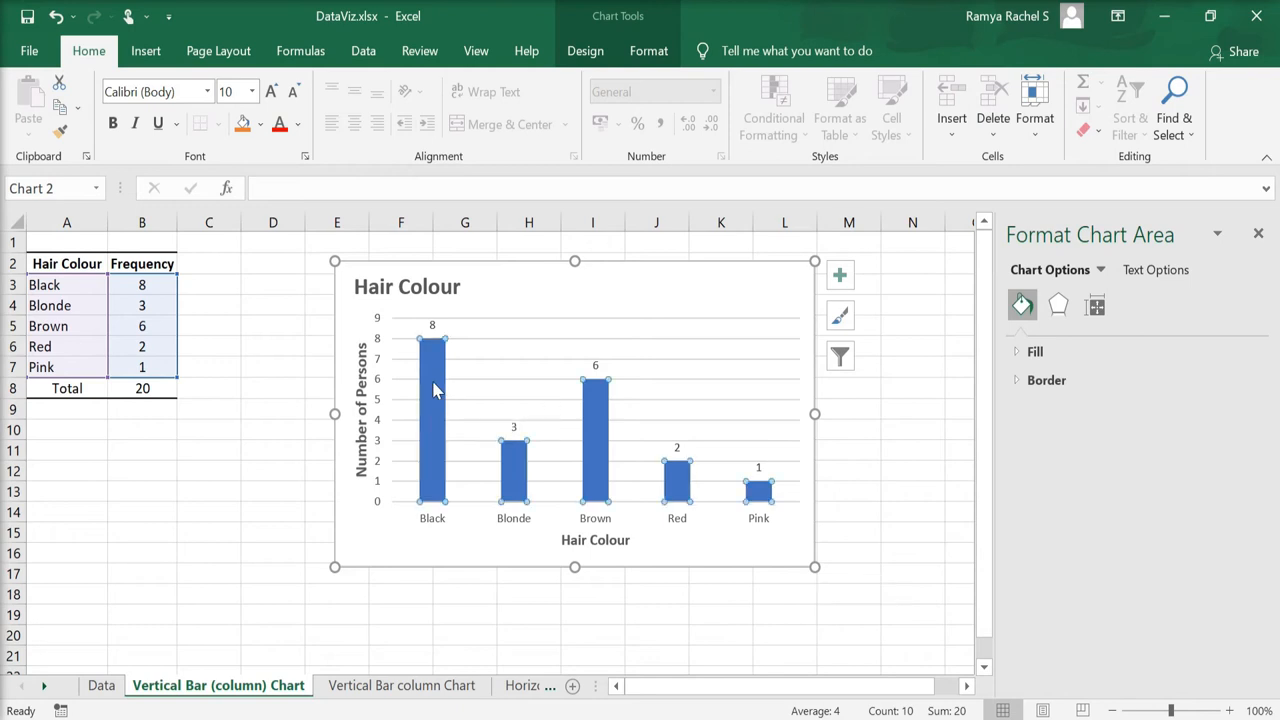
Cut the series Gap Width to 59% for wider bars and enlarge the bottom axis colour names
{"action": "left_click", "coordinate": [432, 420]}
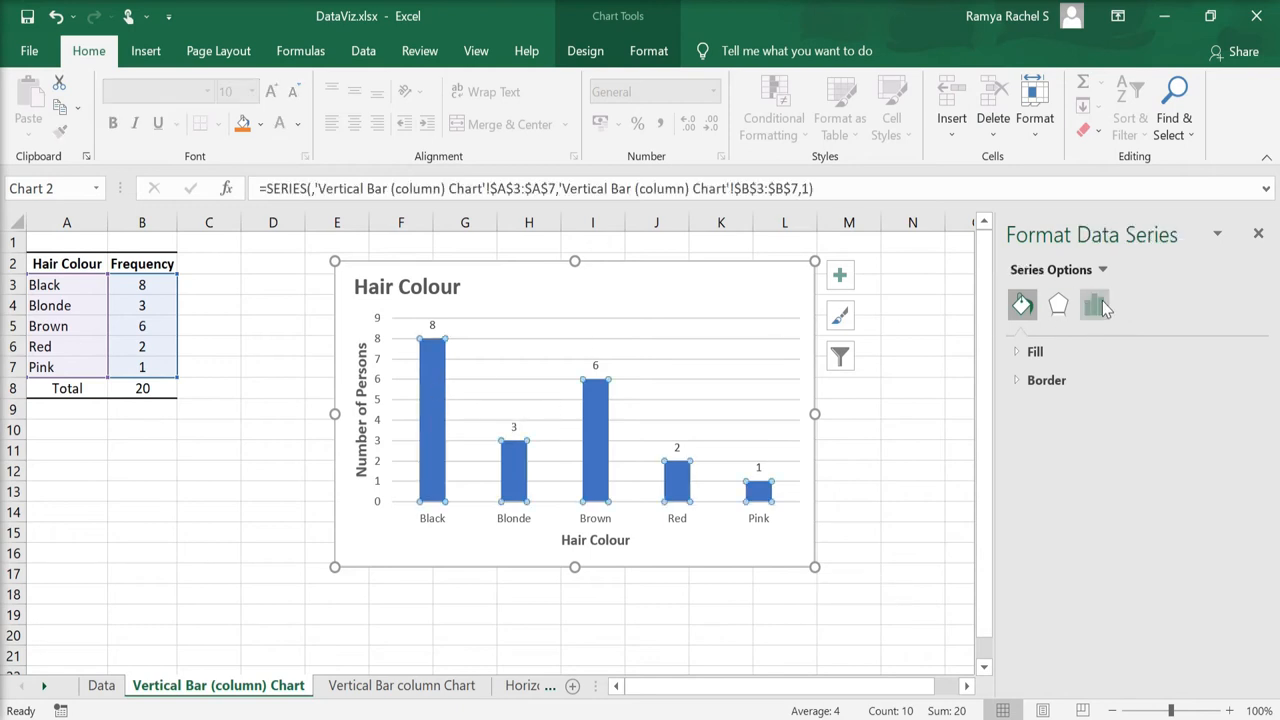
{"action": "left_click", "coordinate": [1092, 304]}
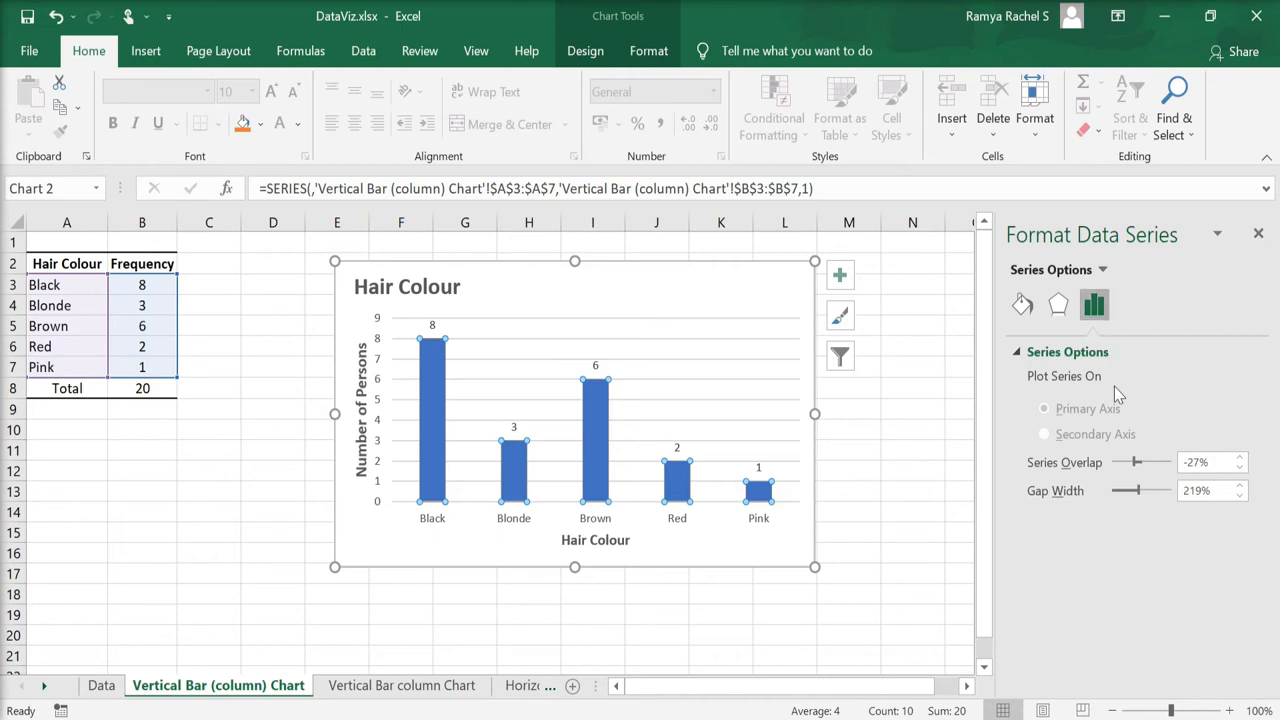
{"action": "mouse_move", "coordinate": [1128, 436]}
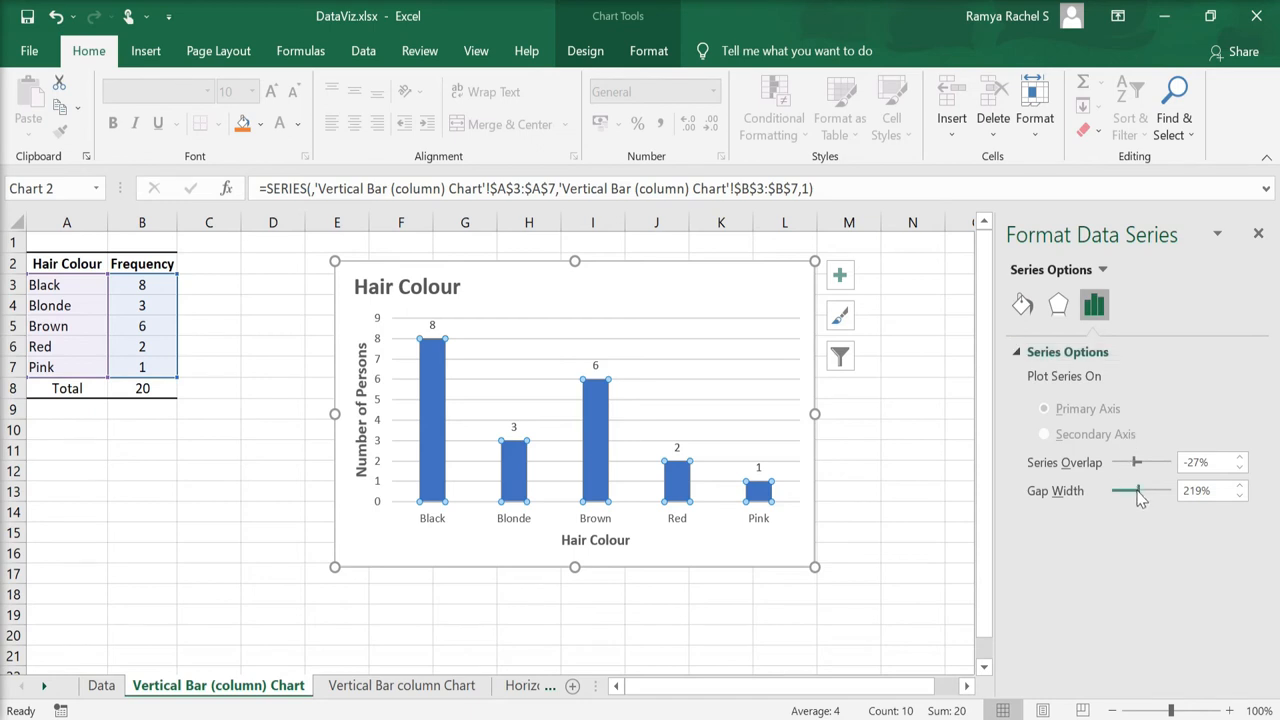
{"action": "left_click_drag", "start_coordinate": [1140, 490], "coordinate": [1124, 490]}
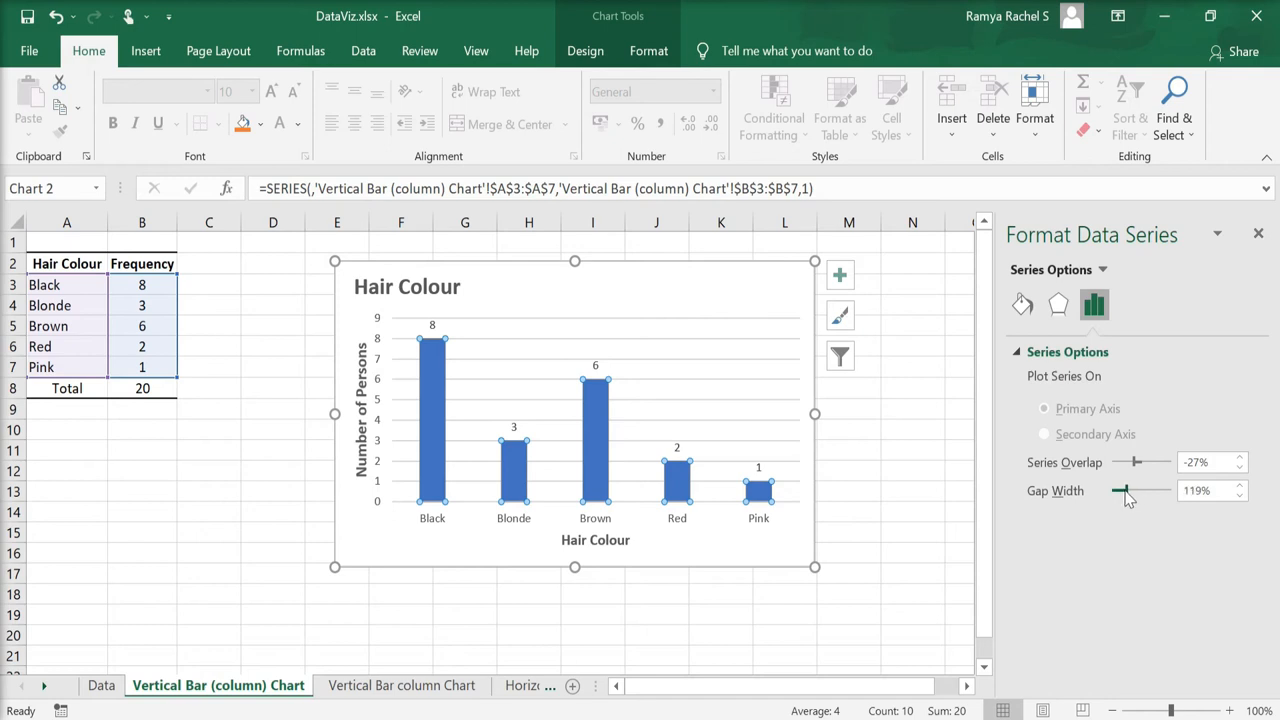
{"action": "left_click_drag", "start_coordinate": [1140, 490], "coordinate": [1122, 490]}
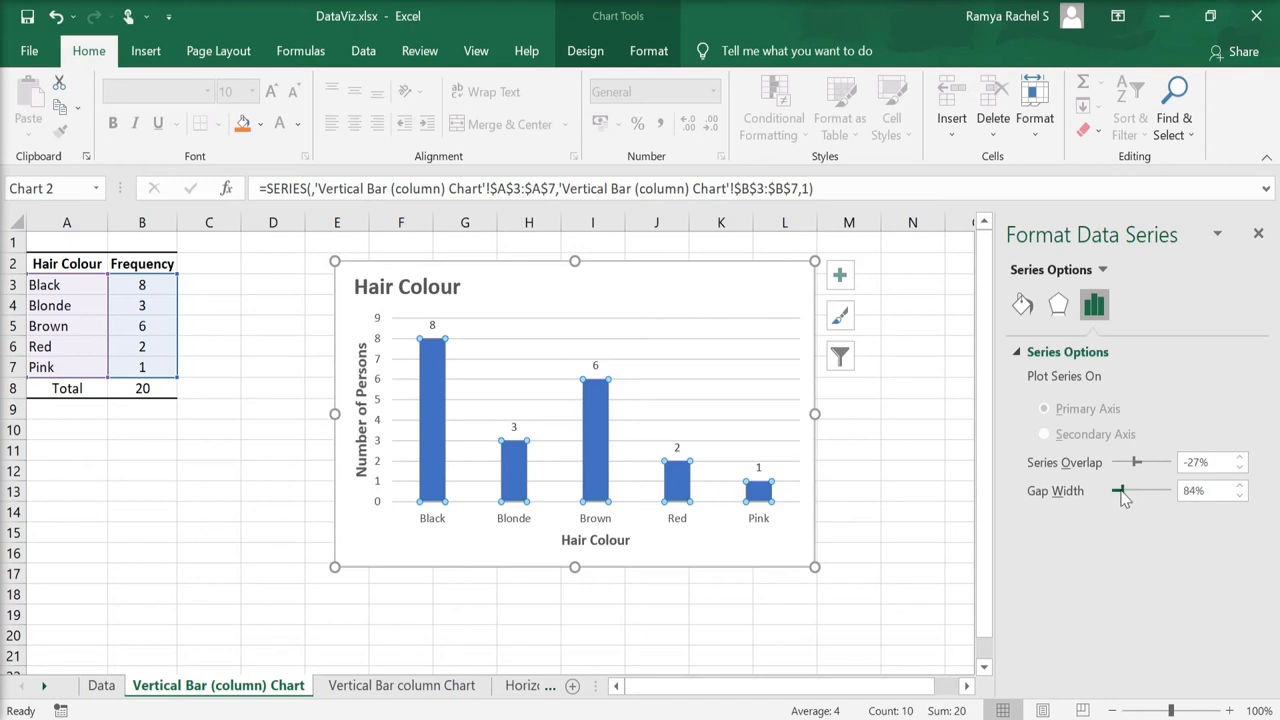
{"action": "left_click_drag", "start_coordinate": [1136, 490], "coordinate": [1118, 490]}
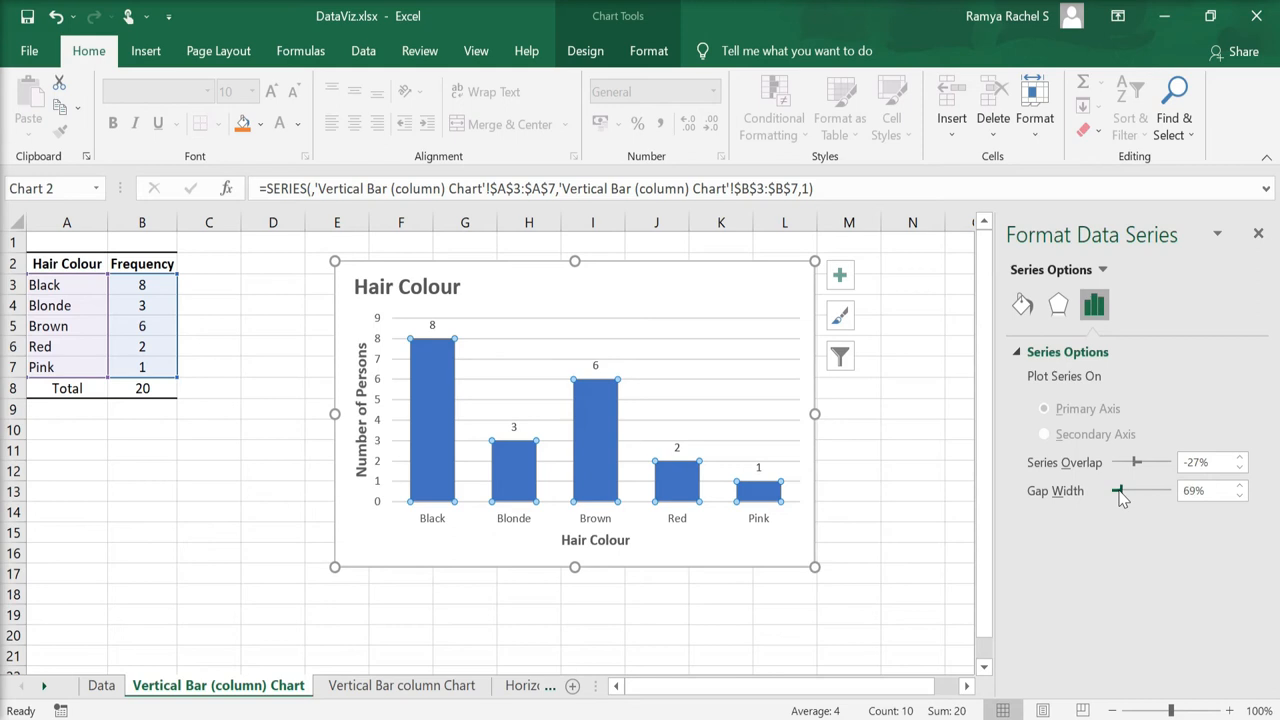
{"action": "left_click_drag", "start_coordinate": [1136, 490], "coordinate": [1120, 490]}
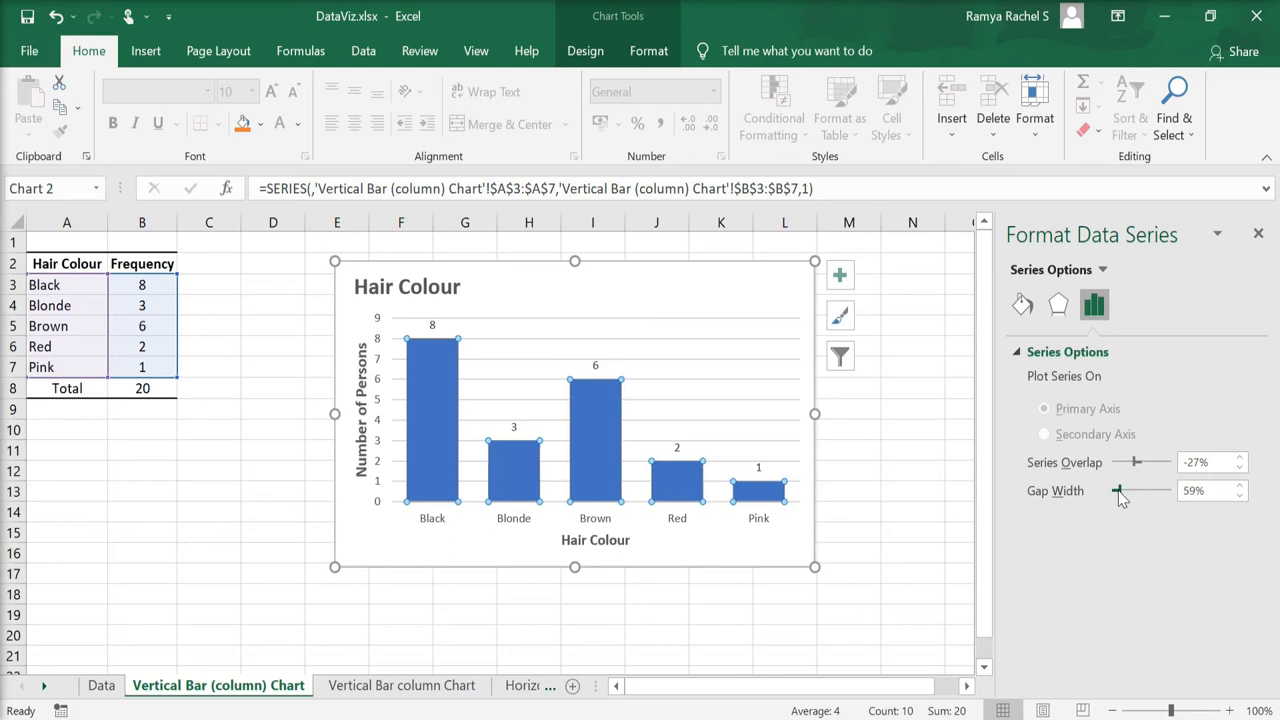
{"action": "mouse_move", "coordinate": [428, 328]}
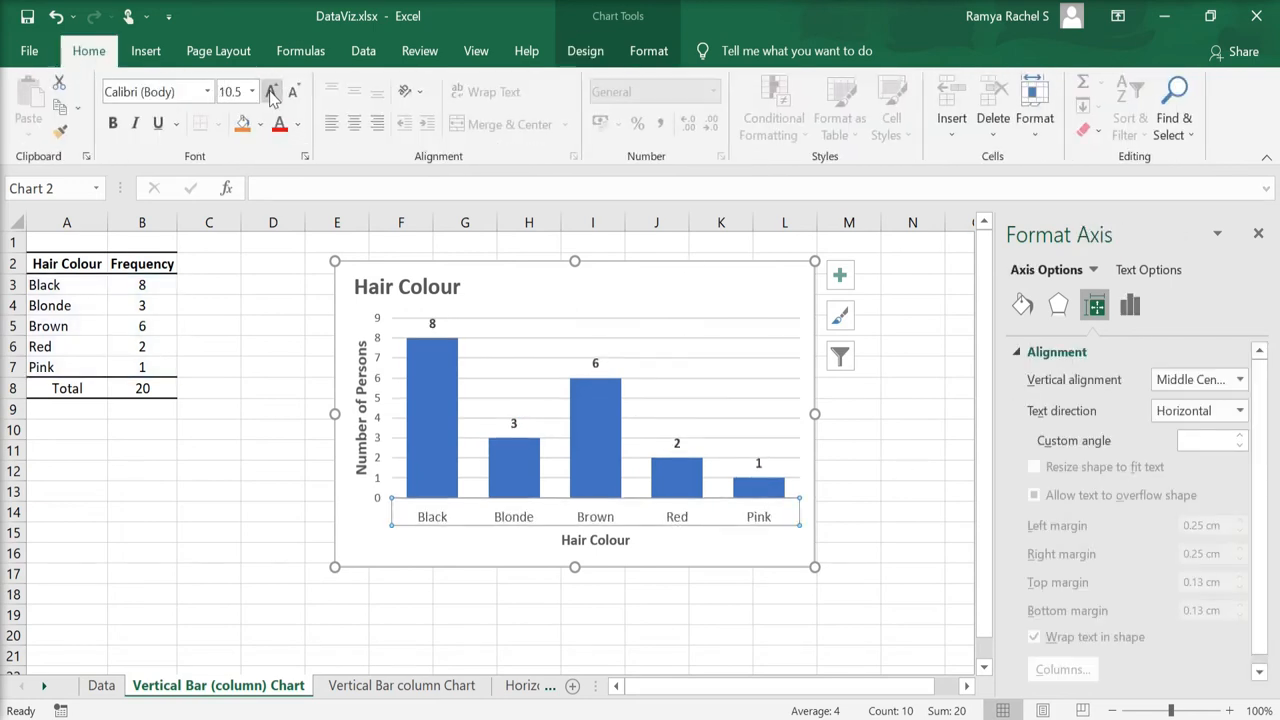
{"action": "left_click", "coordinate": [272, 92]}
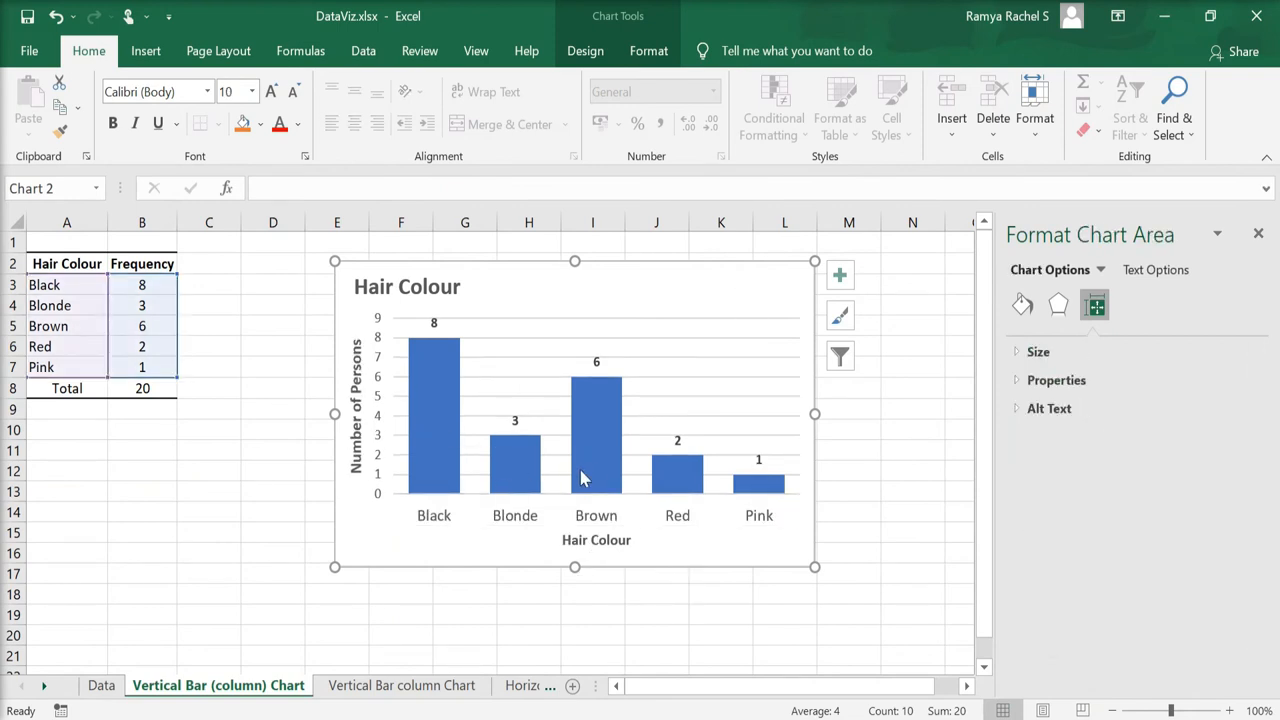
{"action": "mouse_move", "coordinate": [780, 490]}
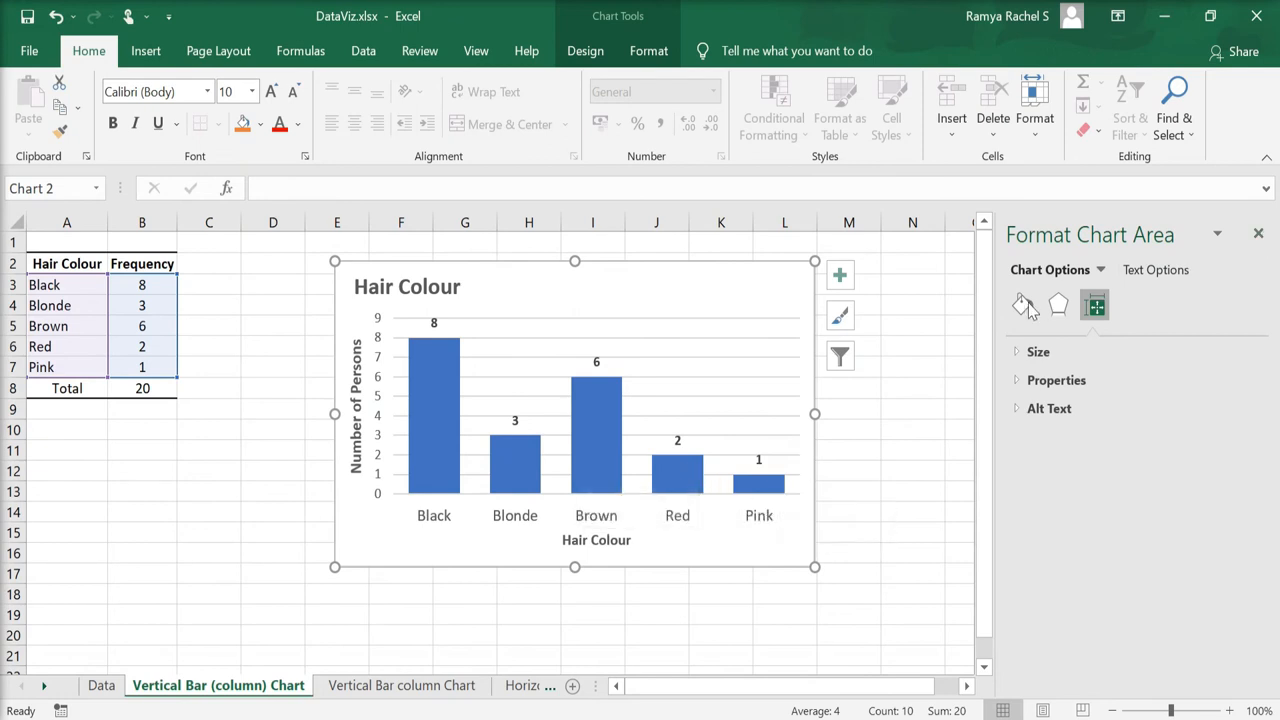
Give the Black bar a dark solid fill and the Blonde bar a pale one
{"action": "left_click", "coordinate": [432, 414]}
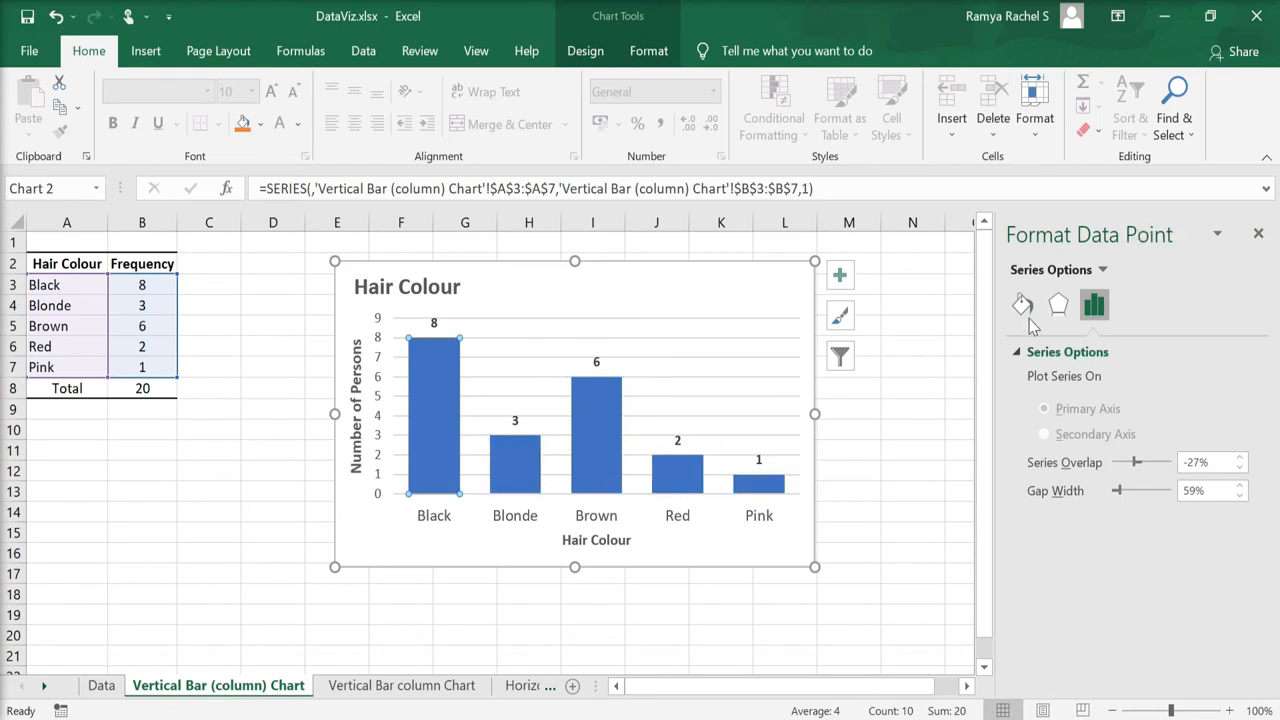
{"action": "left_click", "coordinate": [1022, 306]}
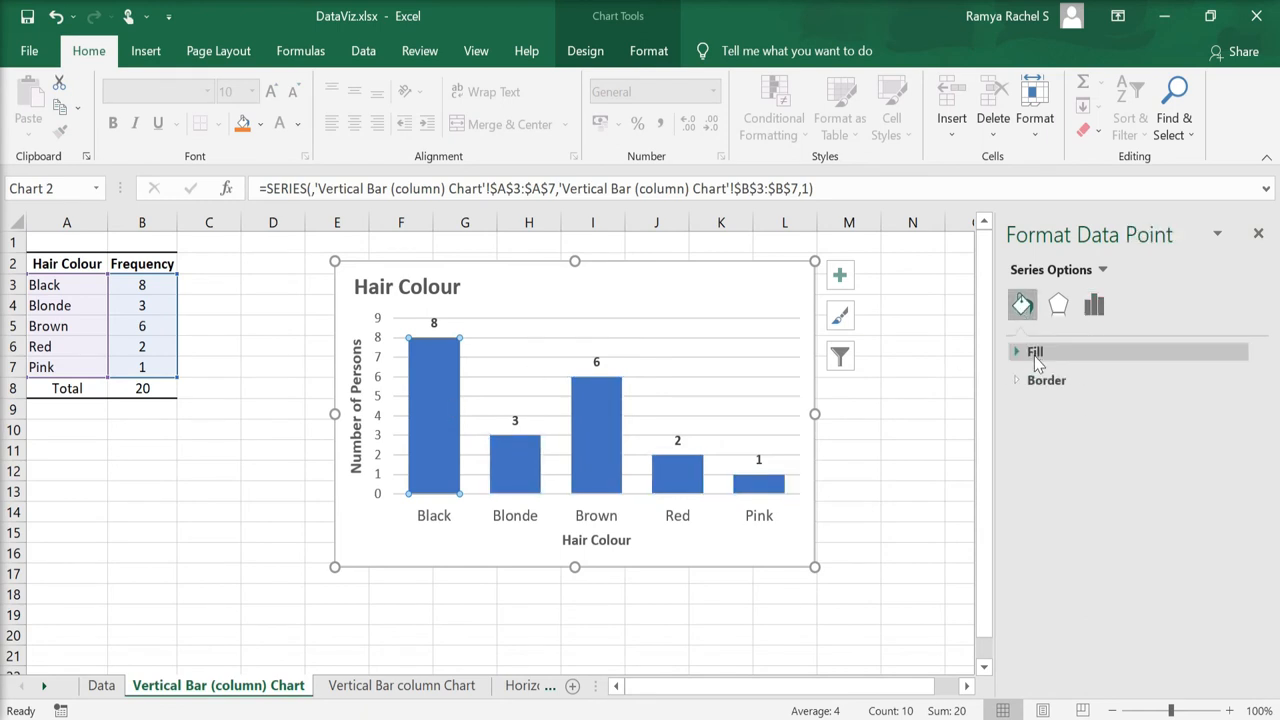
{"action": "left_click", "coordinate": [1036, 352]}
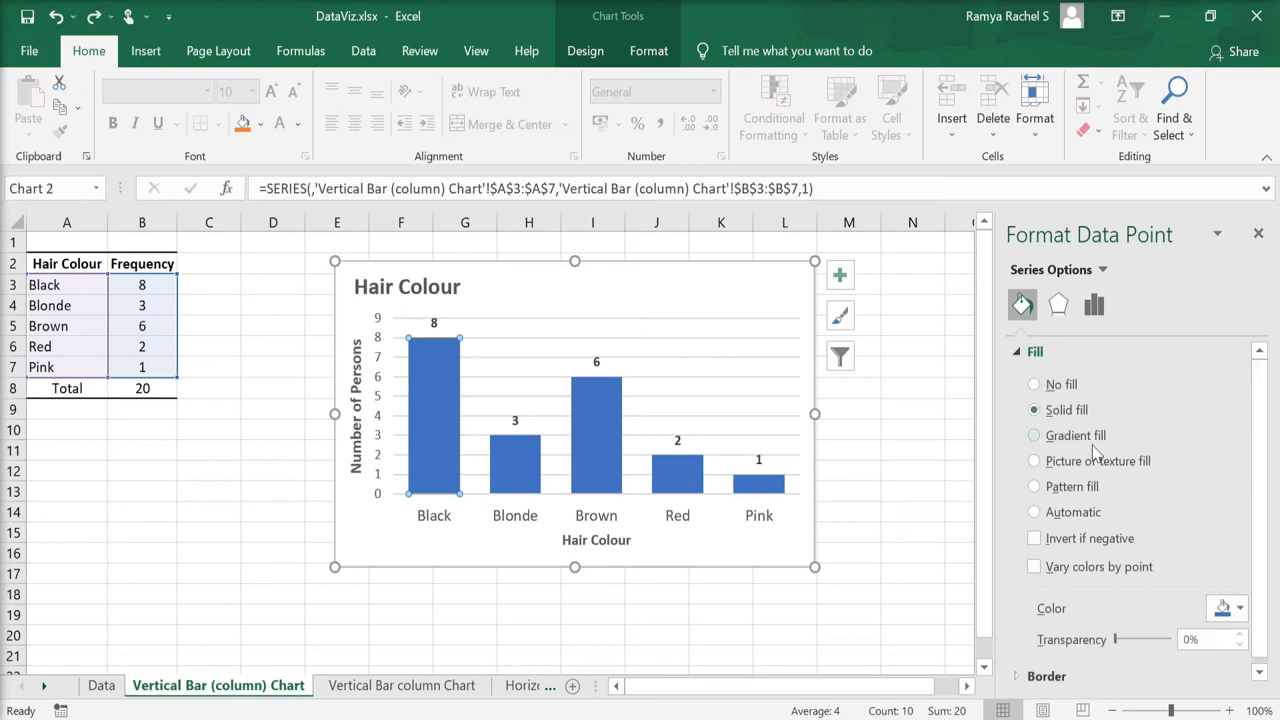
{"action": "left_click", "coordinate": [1238, 608]}
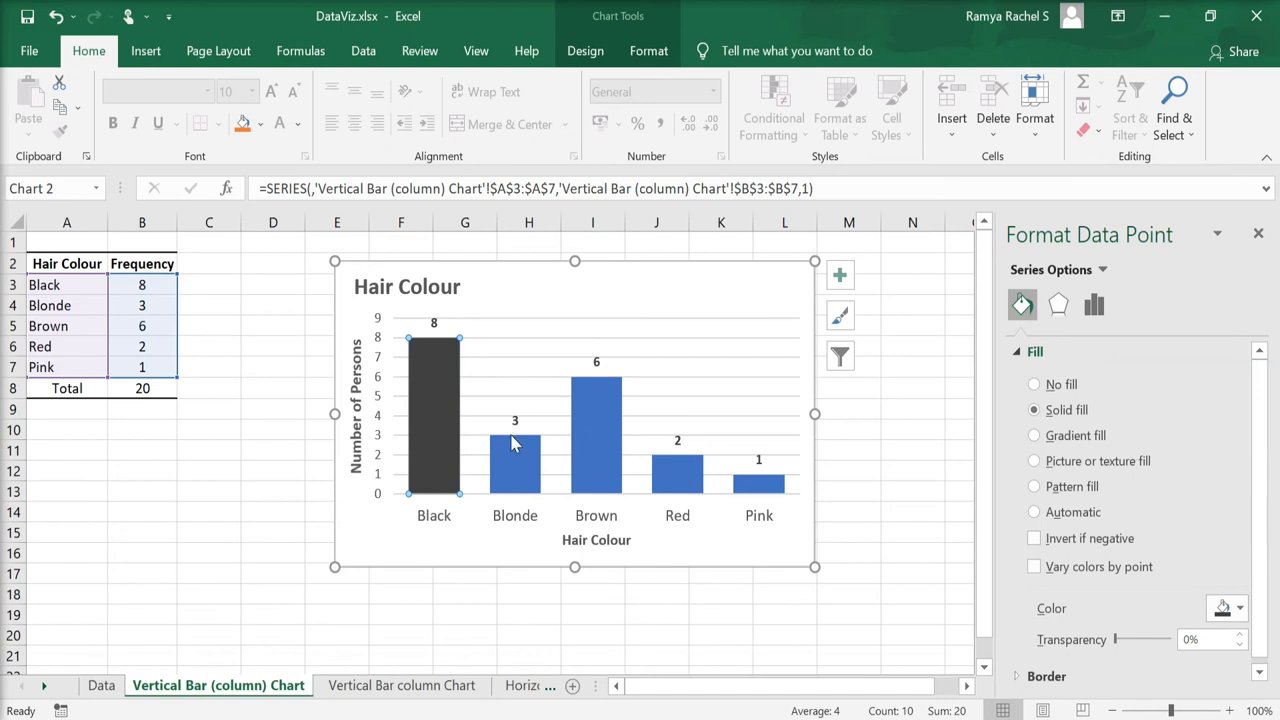
{"action": "left_click", "coordinate": [1238, 608]}
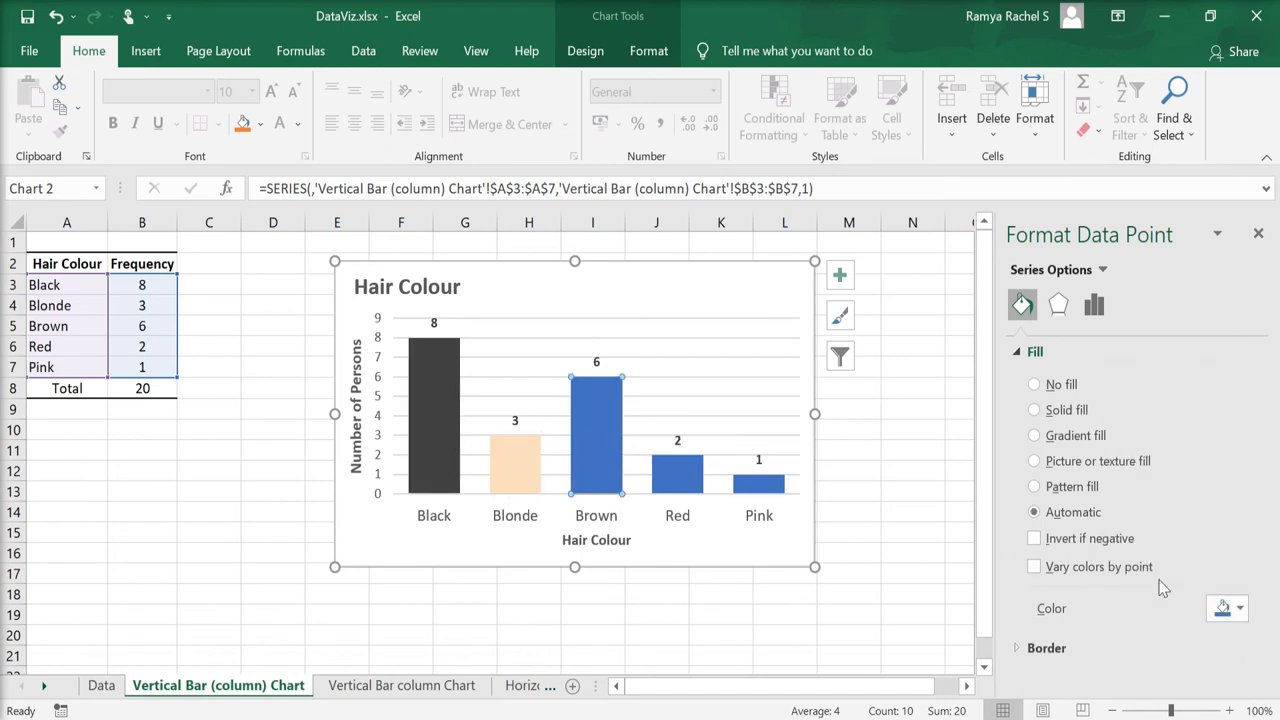
Fill the Brown bar with a custom tan shade from More Colors
{"action": "left_click", "coordinate": [1238, 608]}
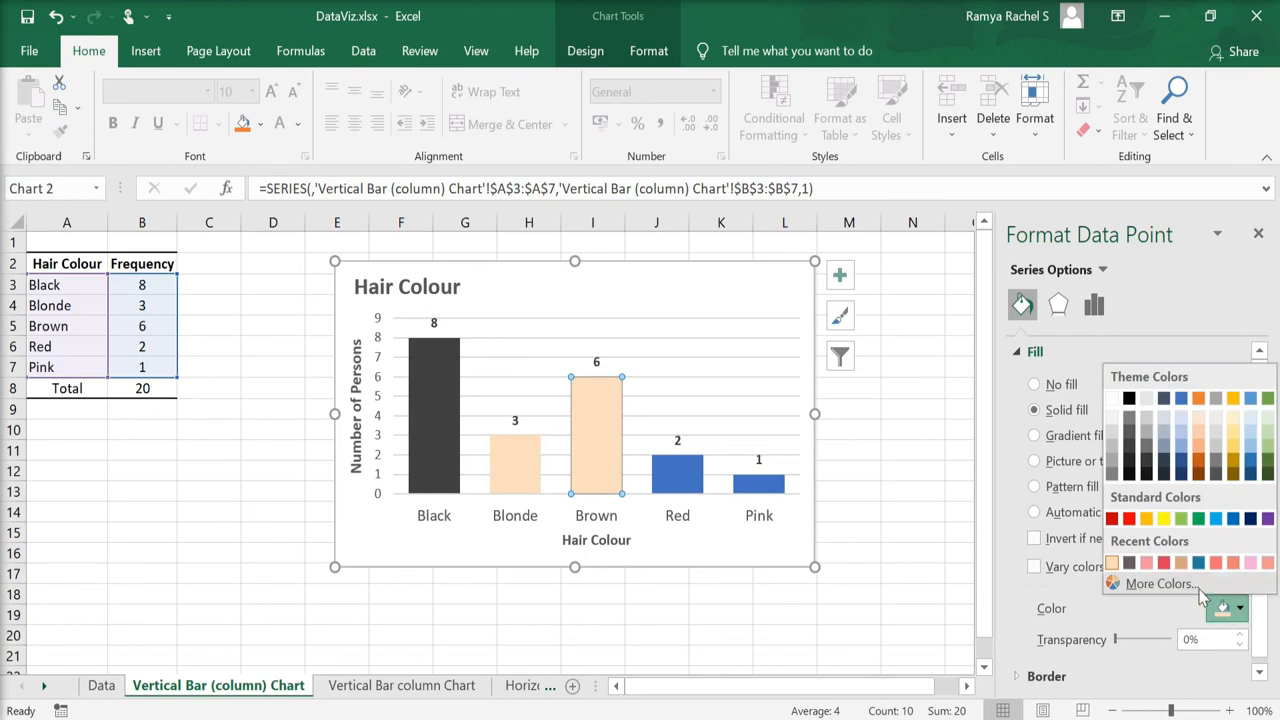
{"action": "left_click", "coordinate": [1160, 584]}
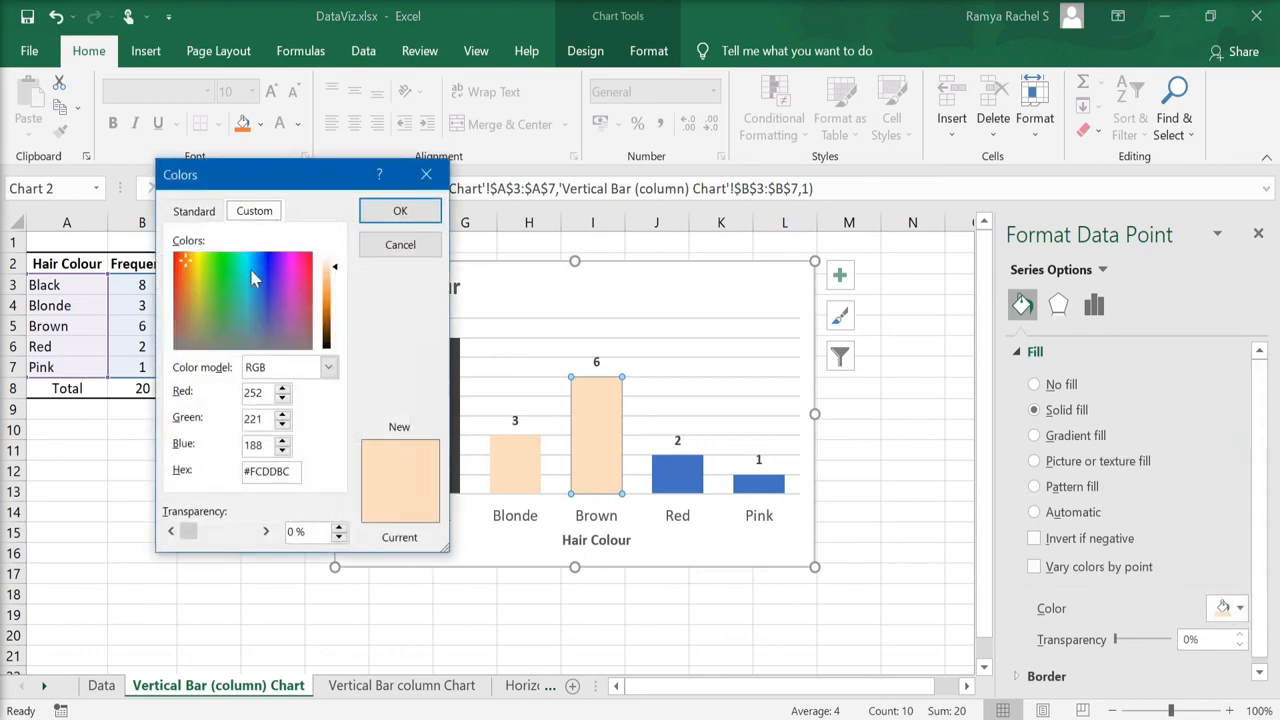
{"action": "left_click", "coordinate": [200, 320]}
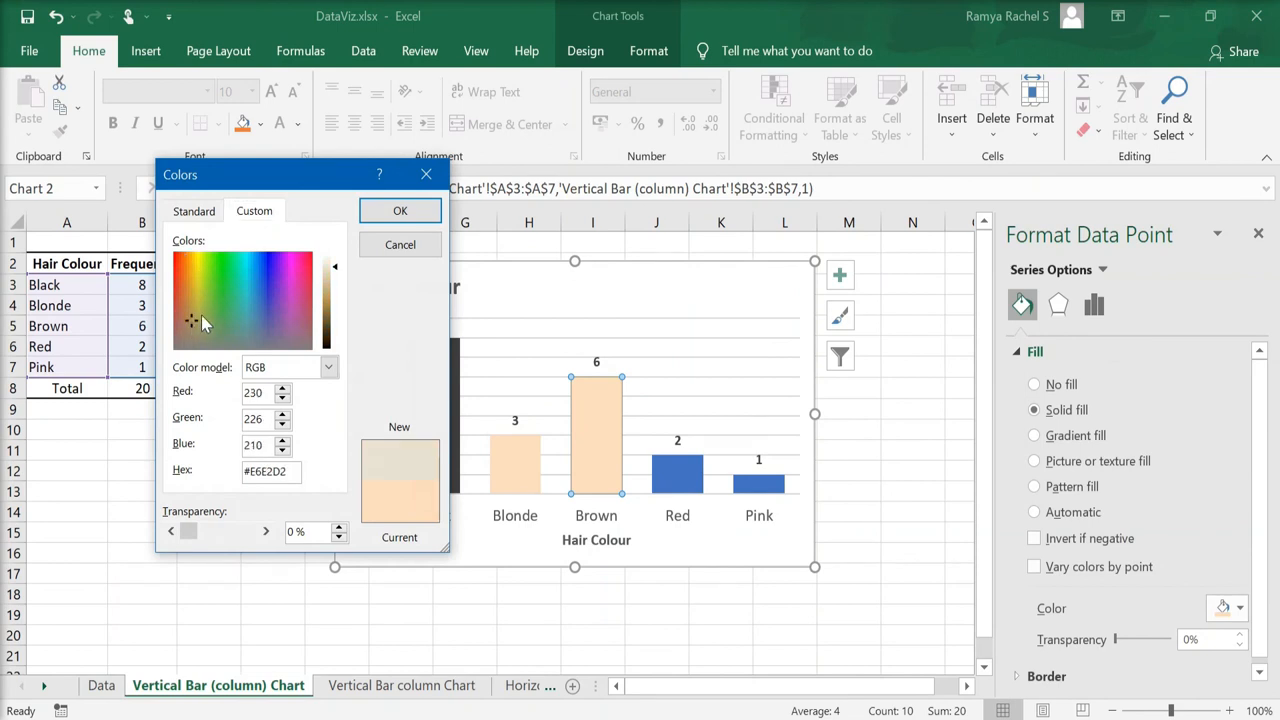
{"action": "left_click", "coordinate": [222, 272]}
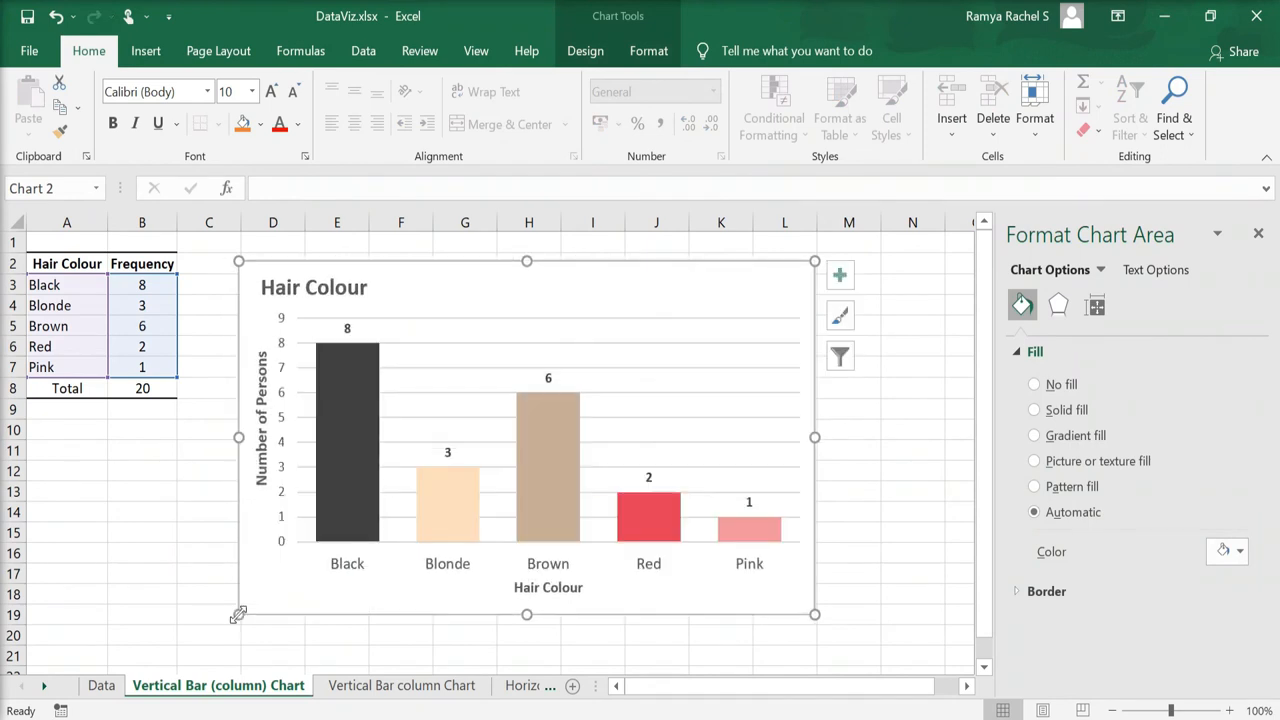
{"action": "mouse_move", "coordinate": [548, 516]}
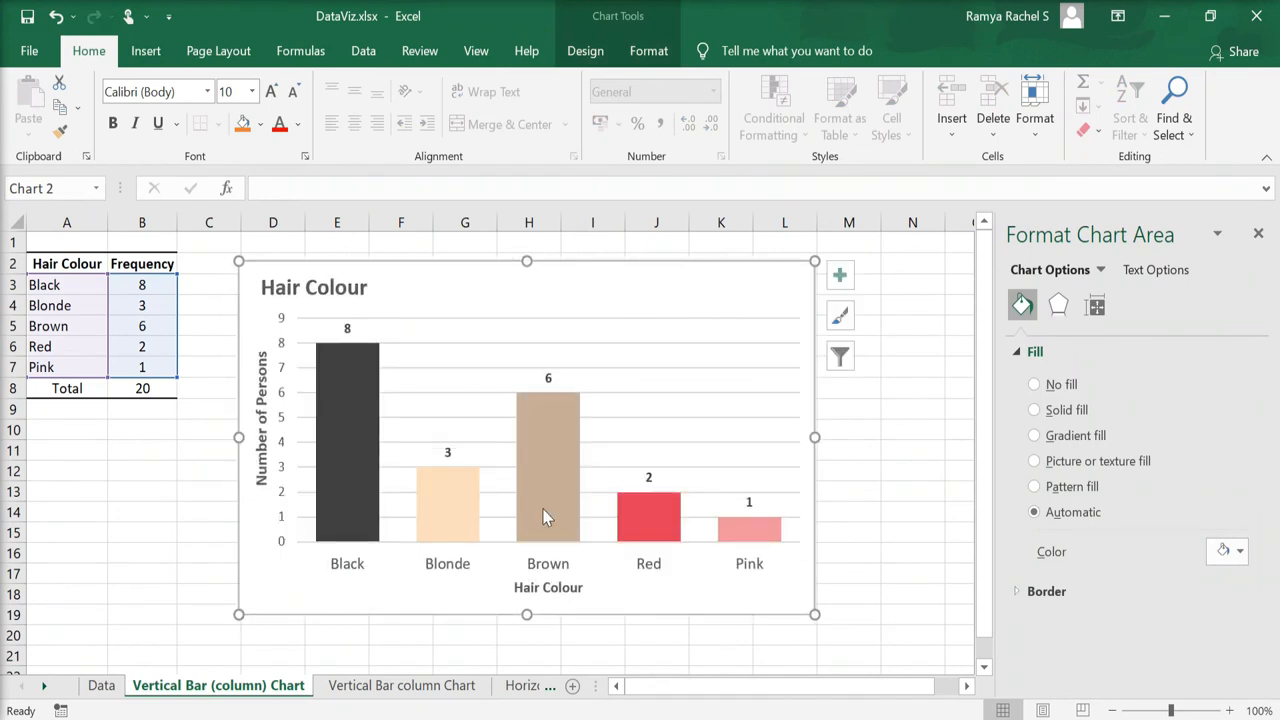